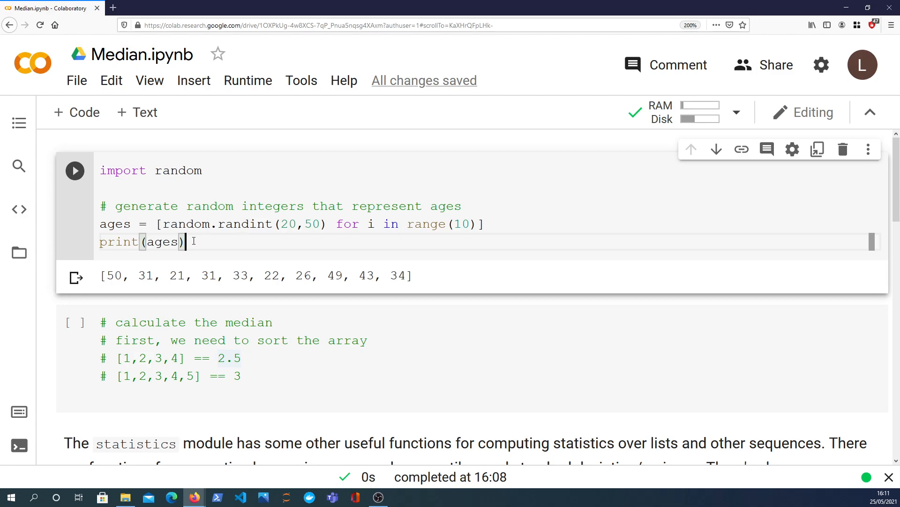
{"action": "mouse_move", "coordinate": [251, 239]}
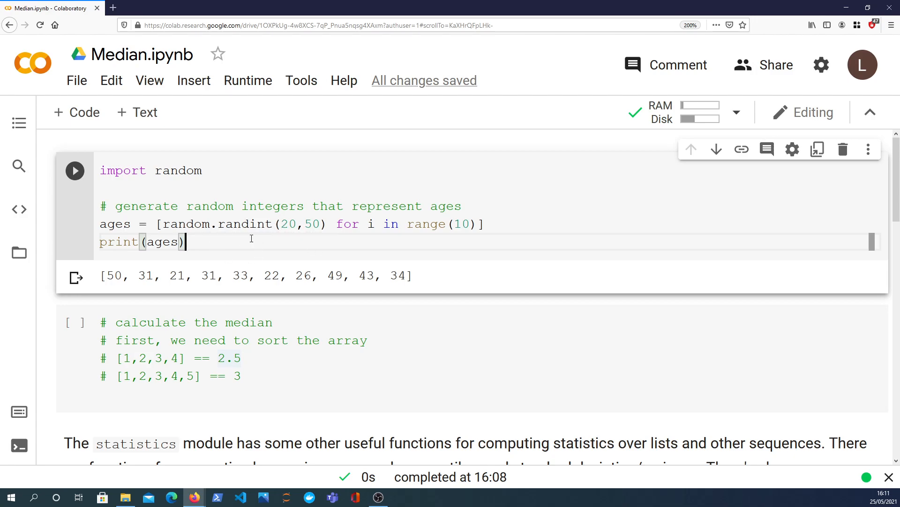
Step: Review the odd-length example list and its middle value 3, then start a new line below the comments
{"action": "left_click", "coordinate": [240, 358]}
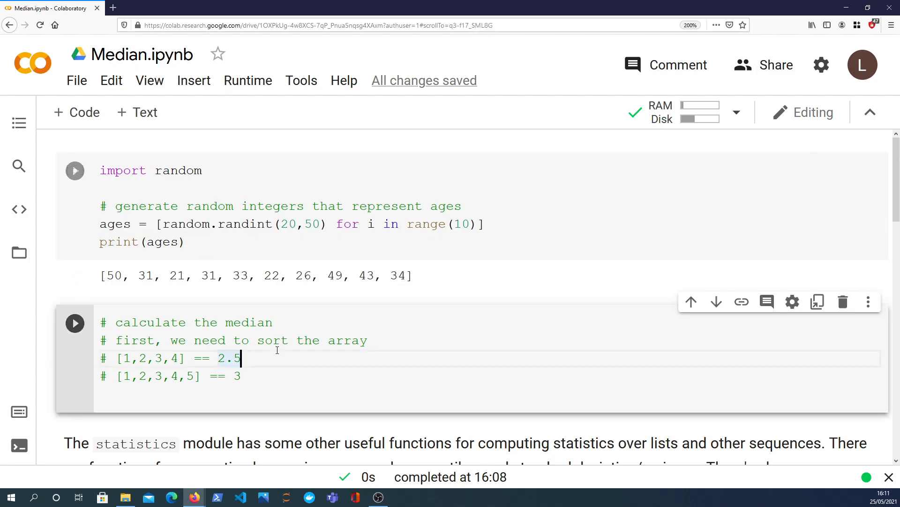
{"action": "left_click", "coordinate": [74, 171]}
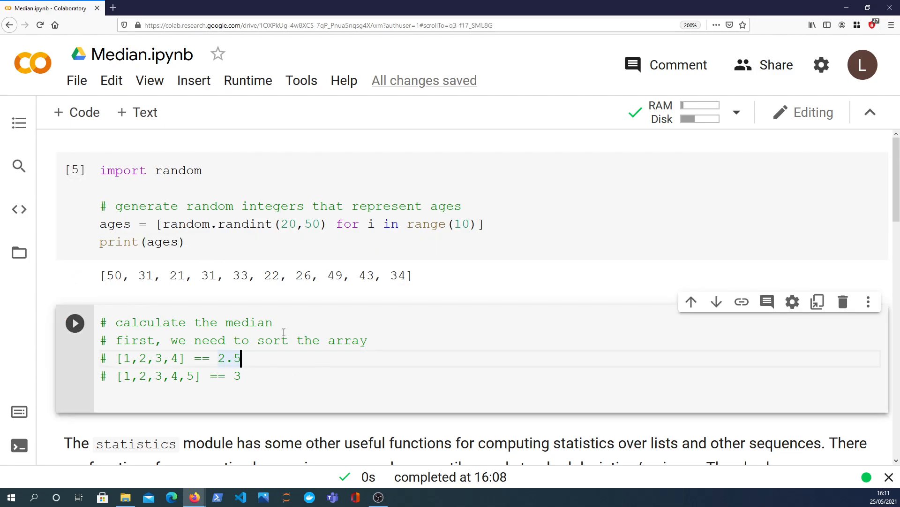
{"action": "scroll", "scroll_direction": "down", "scroll_amount": 3}
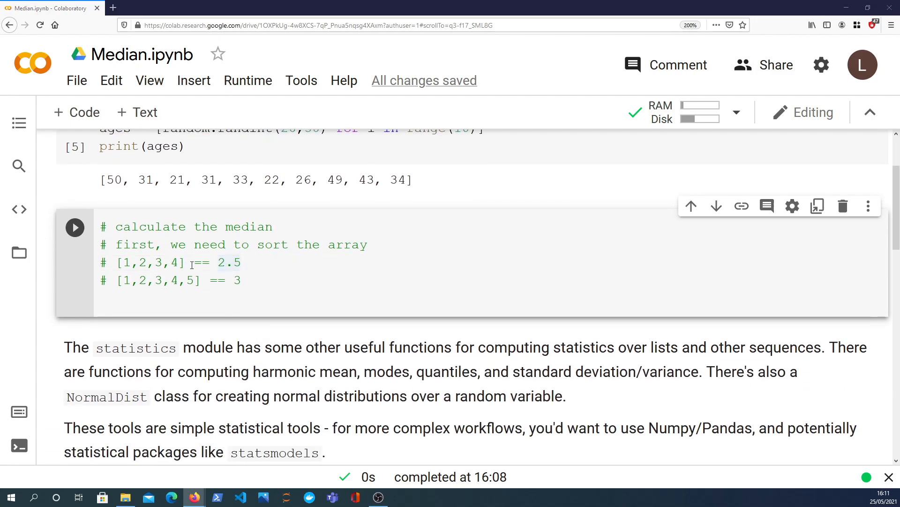
{"action": "double_click", "coordinate": [149, 263]}
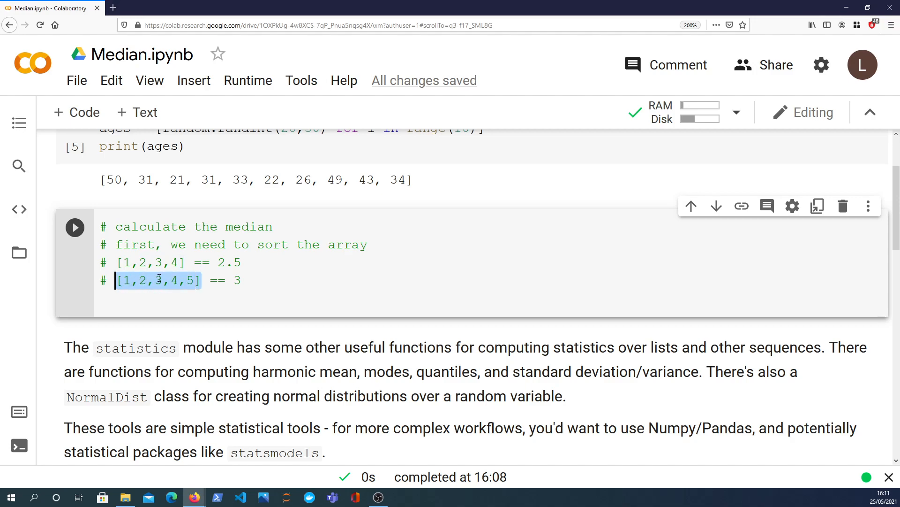
{"action": "left_click", "coordinate": [162, 280]}
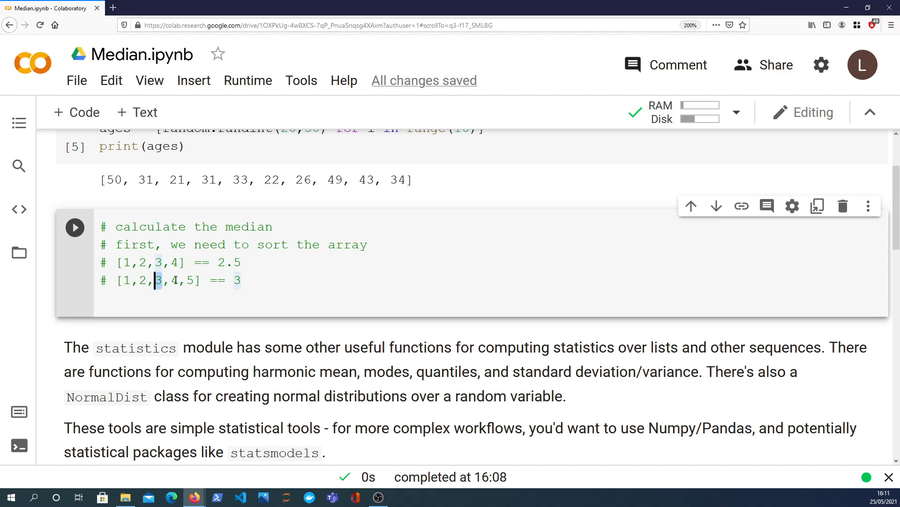
{"action": "mouse_move", "coordinate": [263, 280]}
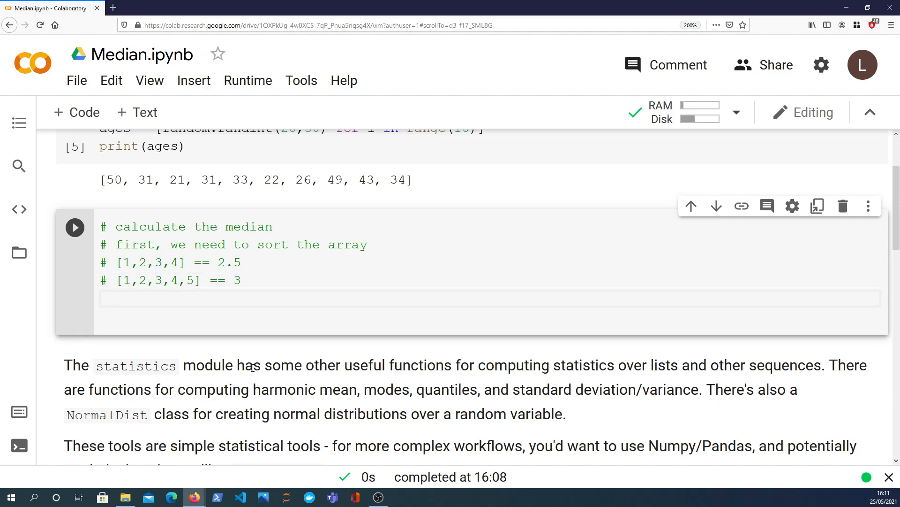
Step: Begin the function with the header def median(ages):
{"action": "type", "text": "def m"}
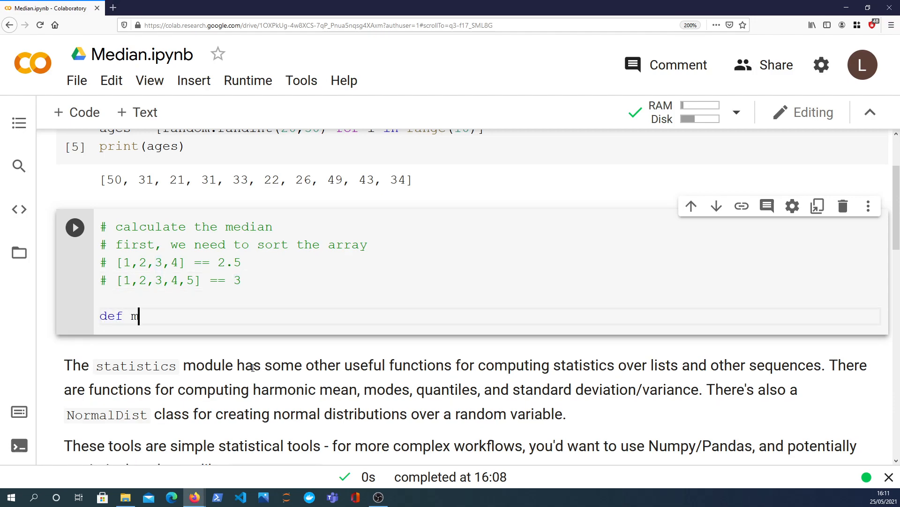
{"action": "type", "text": "edian()"}
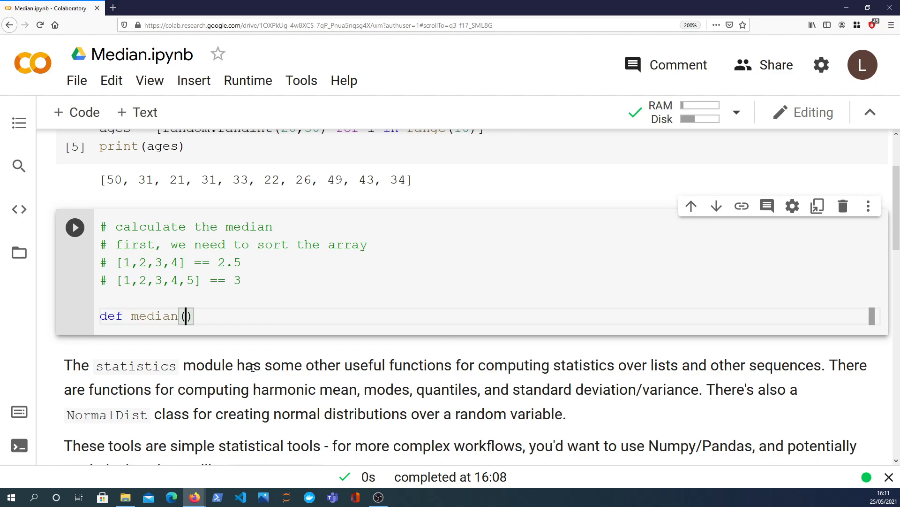
{"action": "type", "text": "ages"}
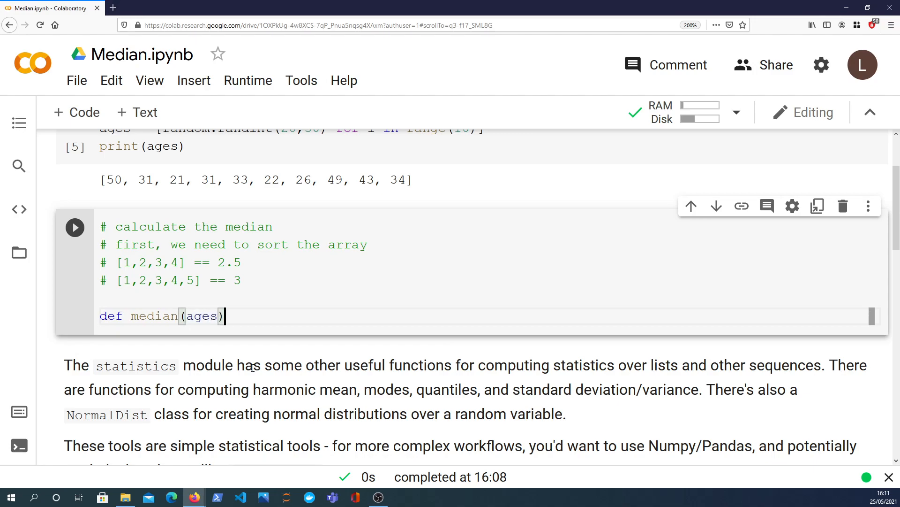
{"action": "type", "text": ":"}
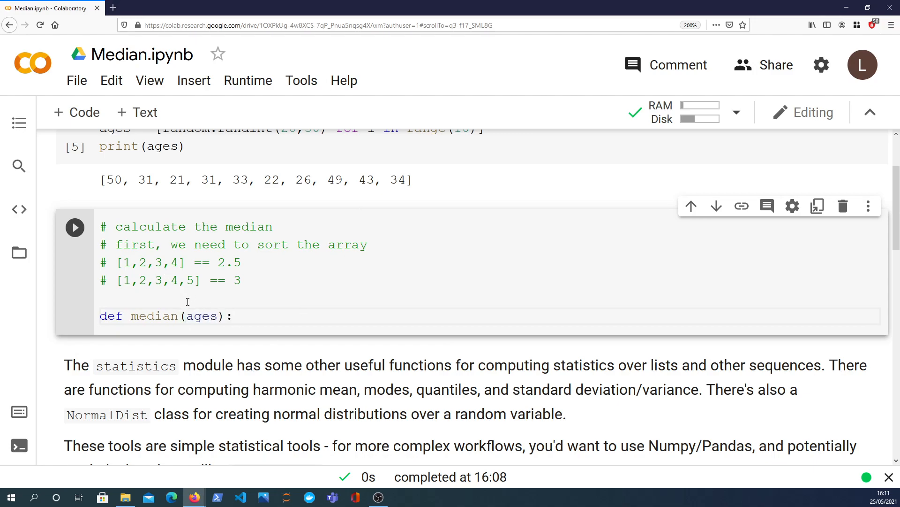
{"action": "double_click", "coordinate": [202, 316]}
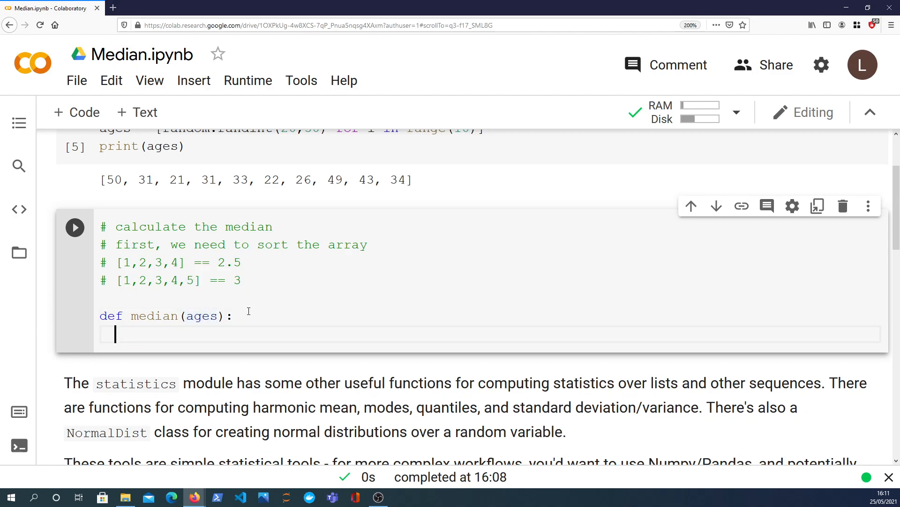
Step: Store N = len(ages) and start the even-length check if N % 2 == 0:
{"action": "type", "text": "N ="}
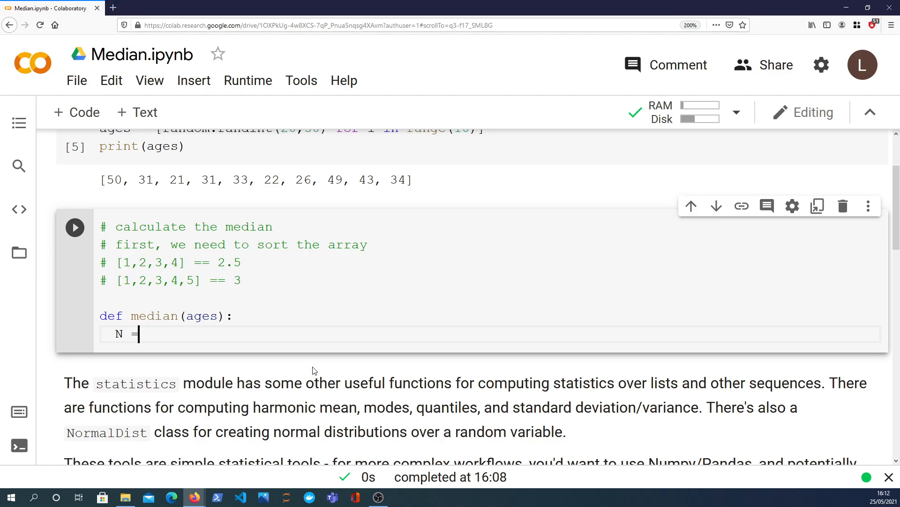
{"action": "type", "text": "len(ages)"}
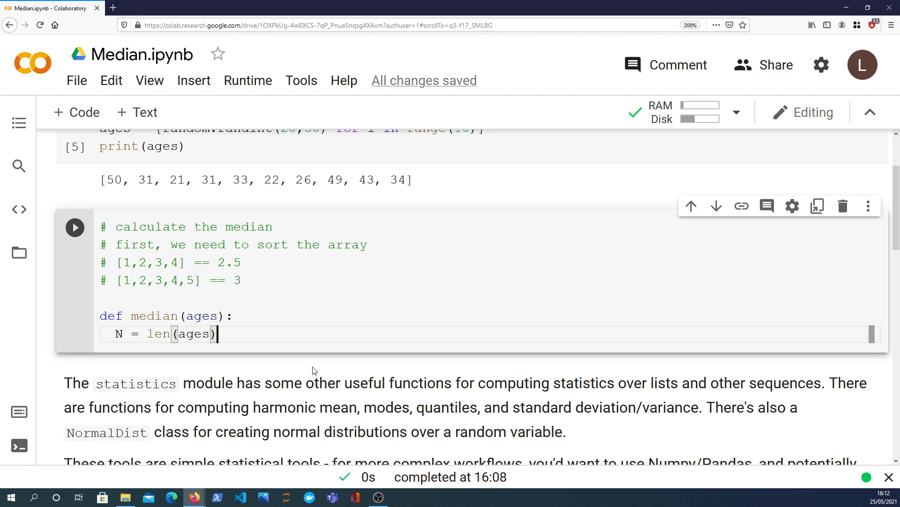
{"action": "type", "text": "if"}
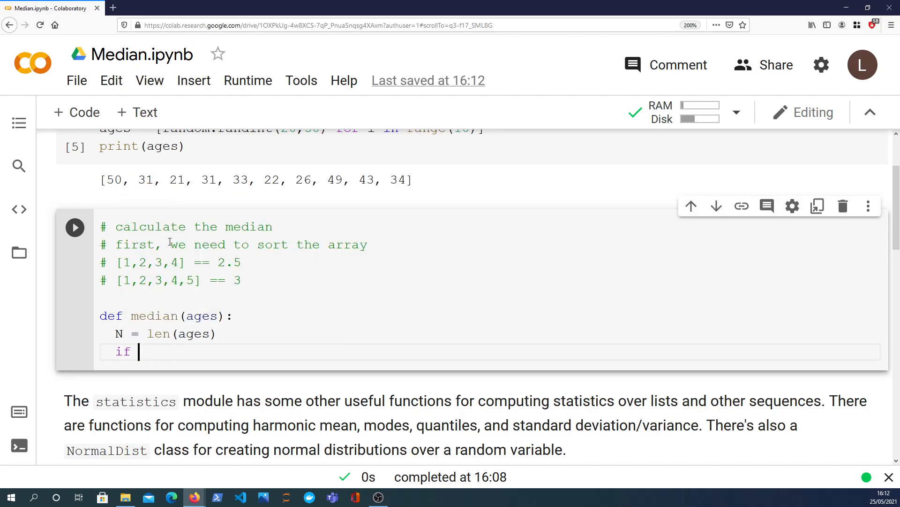
{"action": "type", "text": "N"}
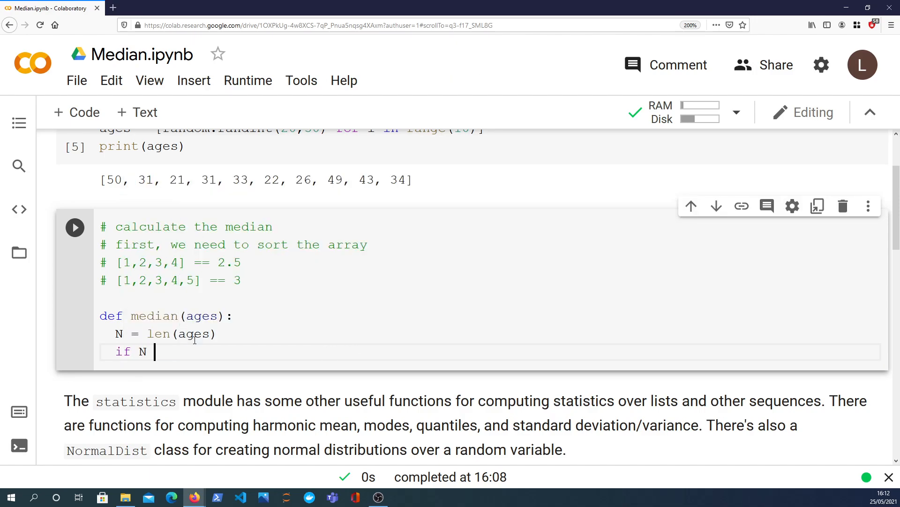
{"action": "type", "text": "% 2 =="}
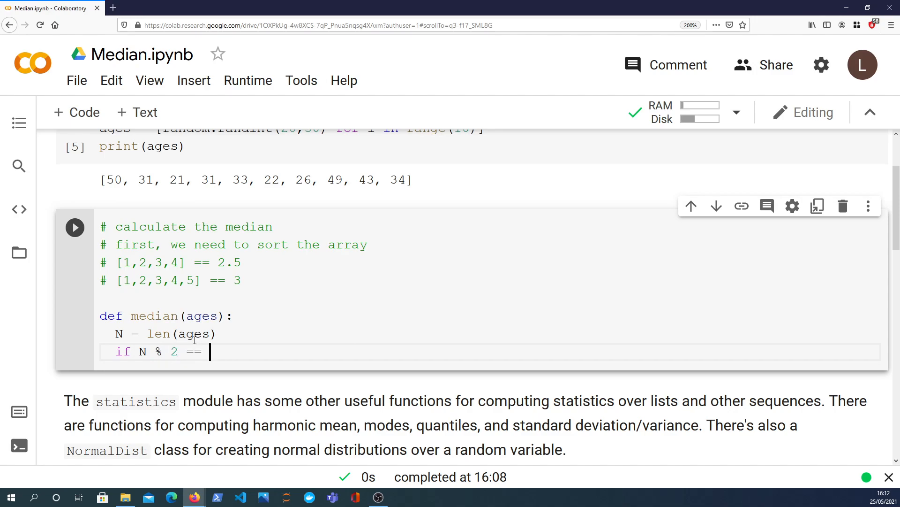
{"action": "type", "text": "0:"}
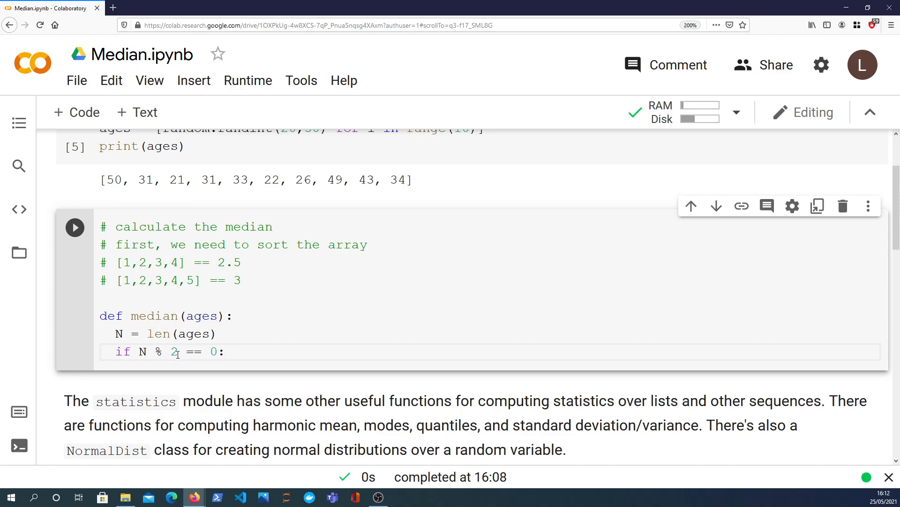
{"action": "mouse_move", "coordinate": [270, 395]}
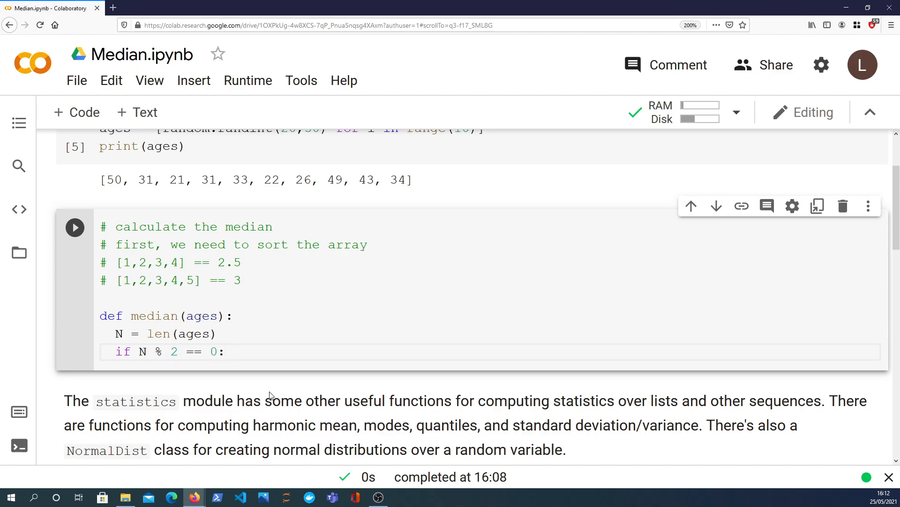
Step: Set midpoint = (N // 2) - 1 in the even branch, checking it against the even-length example list
{"action": "type", "text": "mid"}
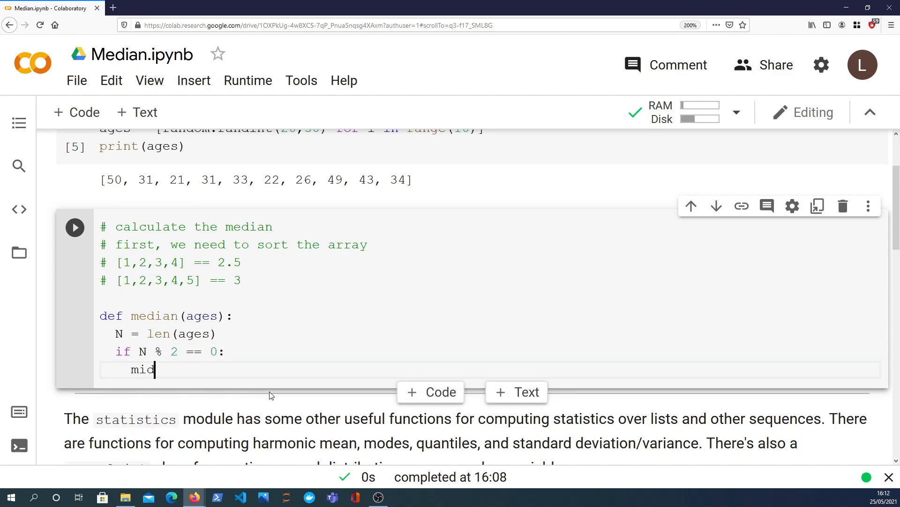
{"action": "type", "text": "point ="}
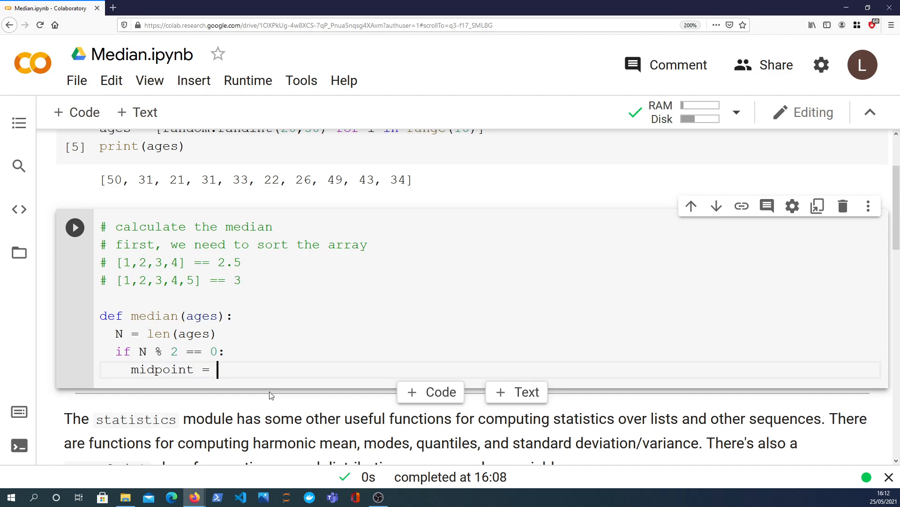
{"action": "type", "text": "(N)"}
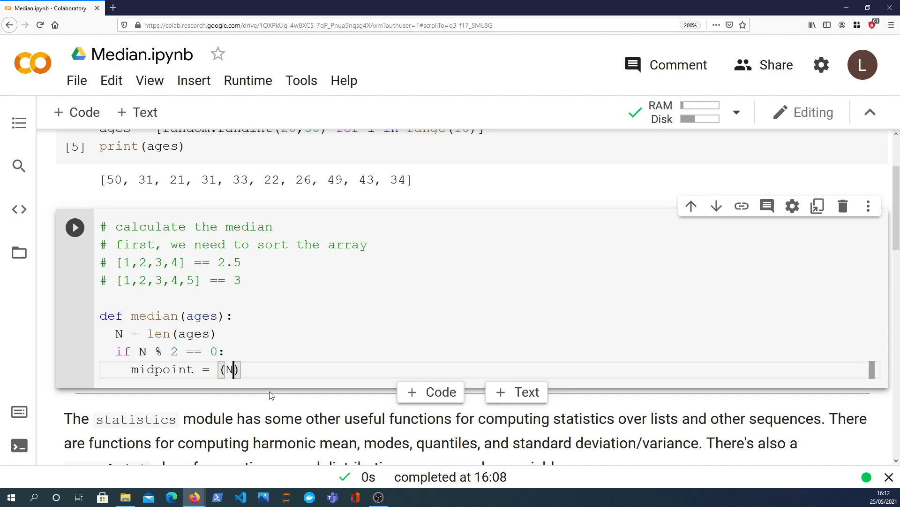
{"action": "type", "text": "// 2"}
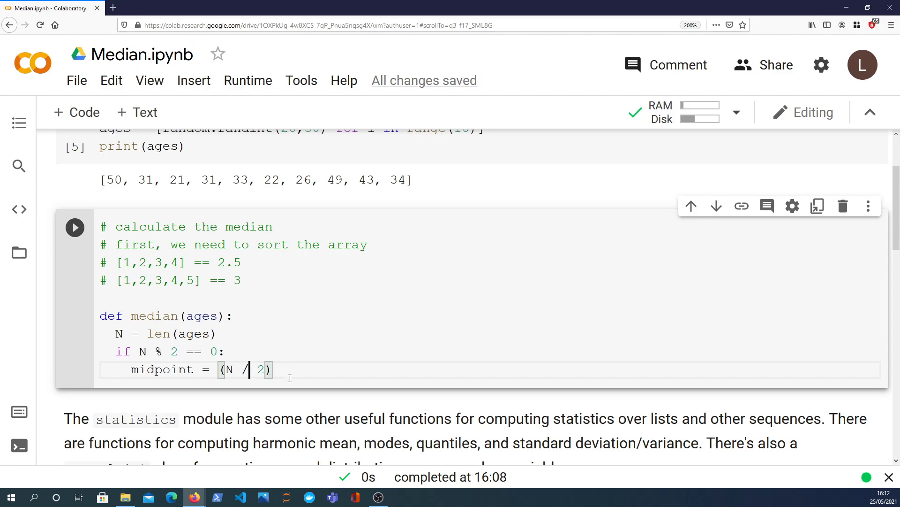
{"action": "type", "text": "/"}
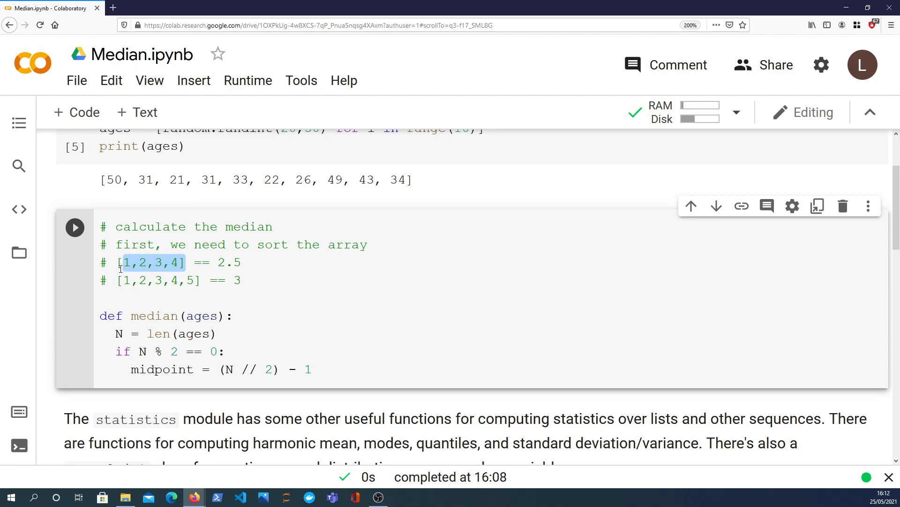
{"action": "mouse_move", "coordinate": [378, 496]}
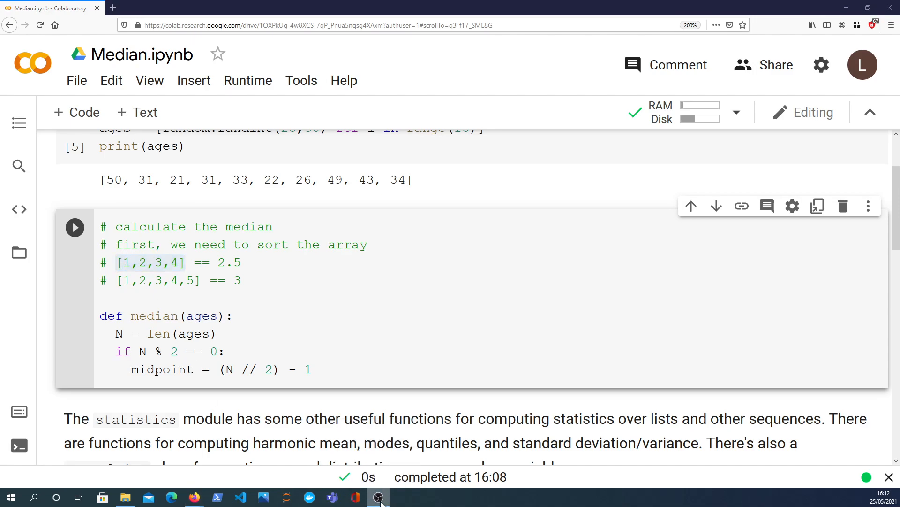
{"action": "double_click", "coordinate": [149, 262]}
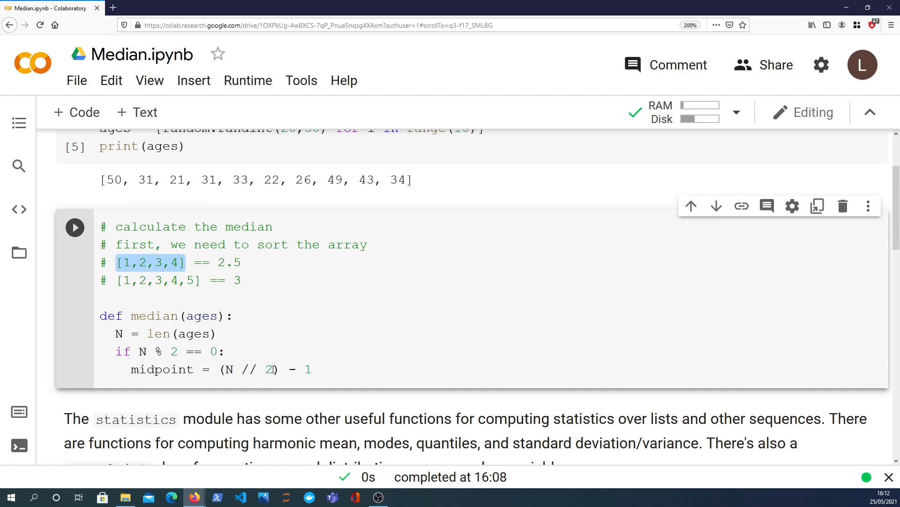
{"action": "double_click", "coordinate": [246, 370]}
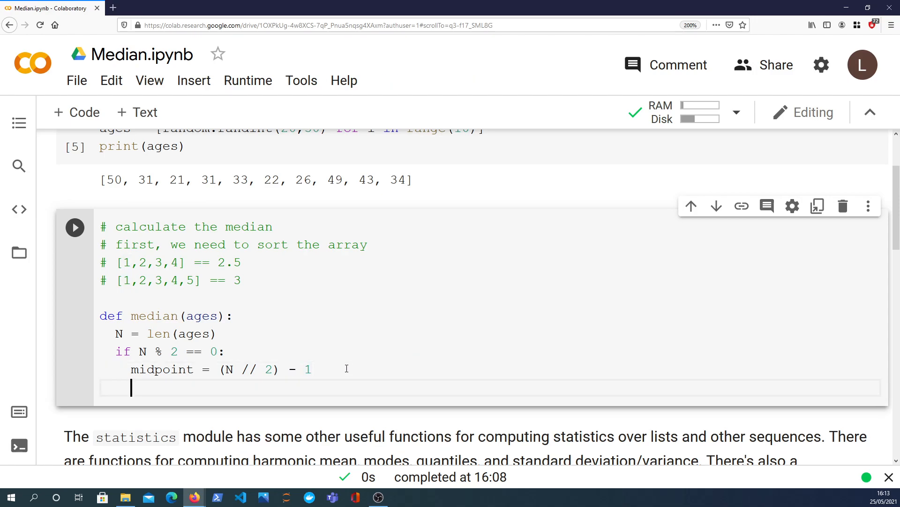
Step: Return (ages[midpoint] + ages[midpoint+1]) / 2 as the even-length median
{"action": "type", "text": "returnr"}
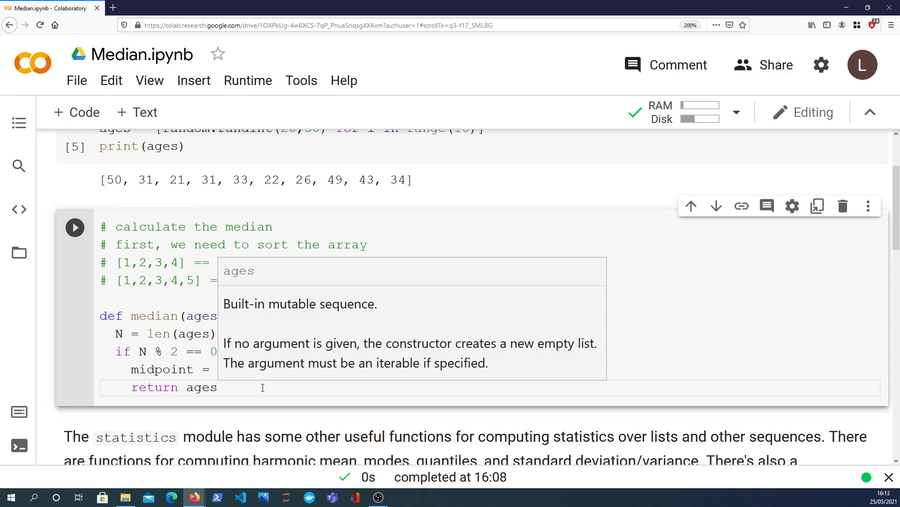
{"action": "type", "text": "[midpoint]"}
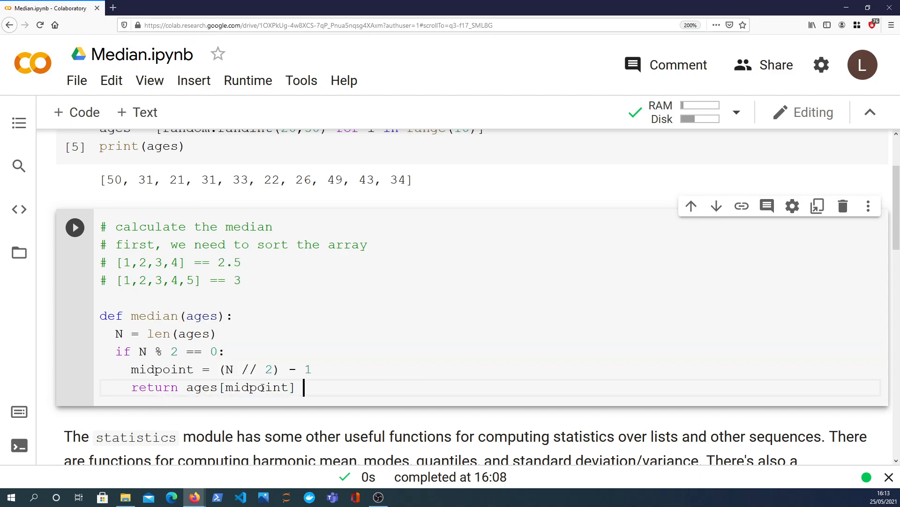
{"action": "type", "text": "+"}
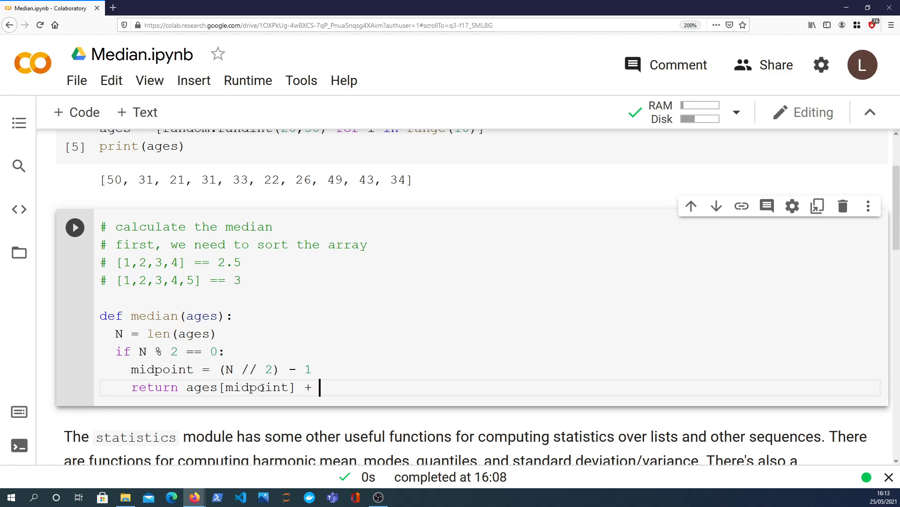
{"action": "type", "text": "ages[midpoint+1])"}
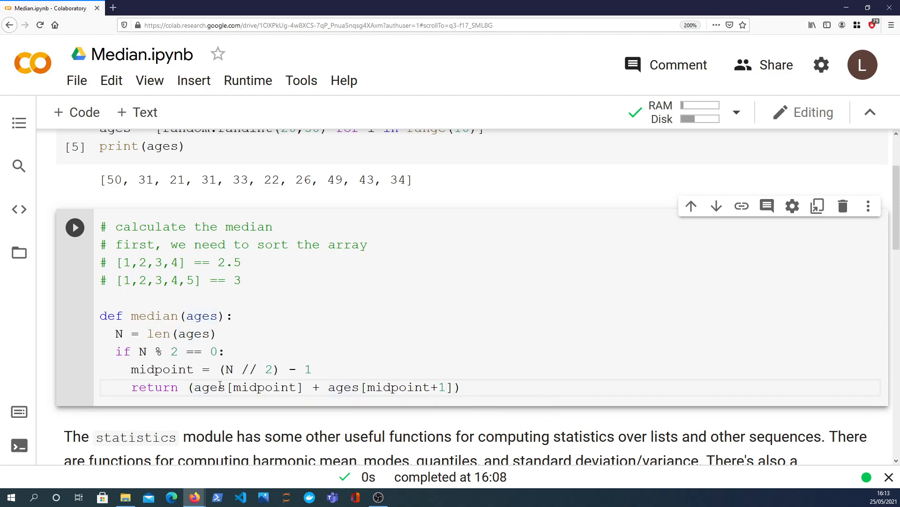
{"action": "left_click", "coordinate": [146, 263]}
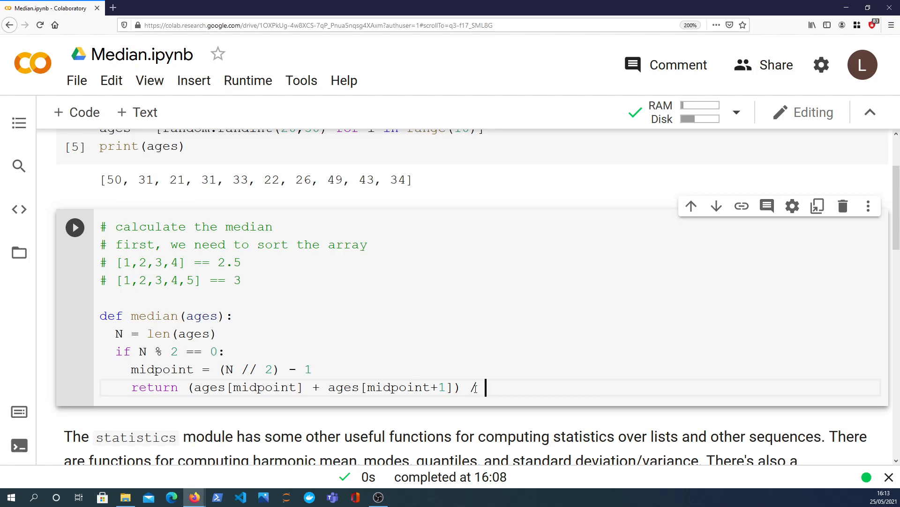
{"action": "type", "text": "2"}
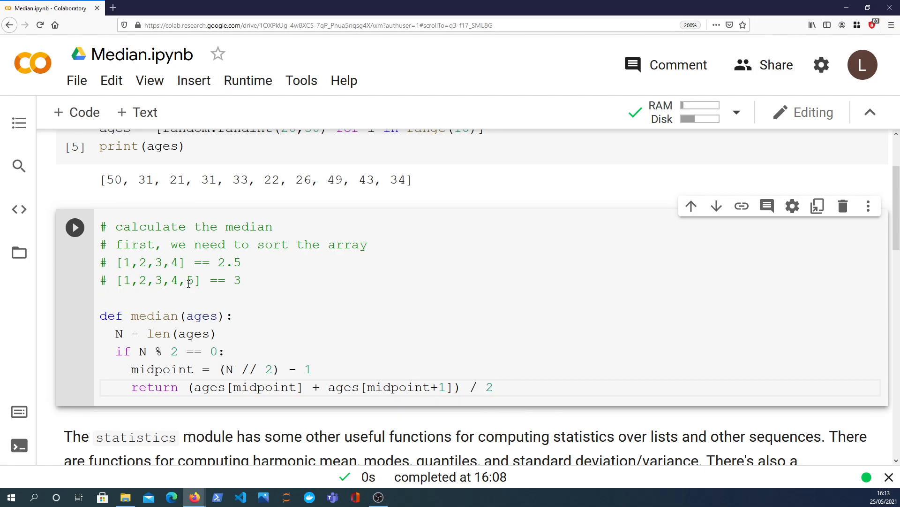
{"action": "double_click", "coordinate": [202, 316]}
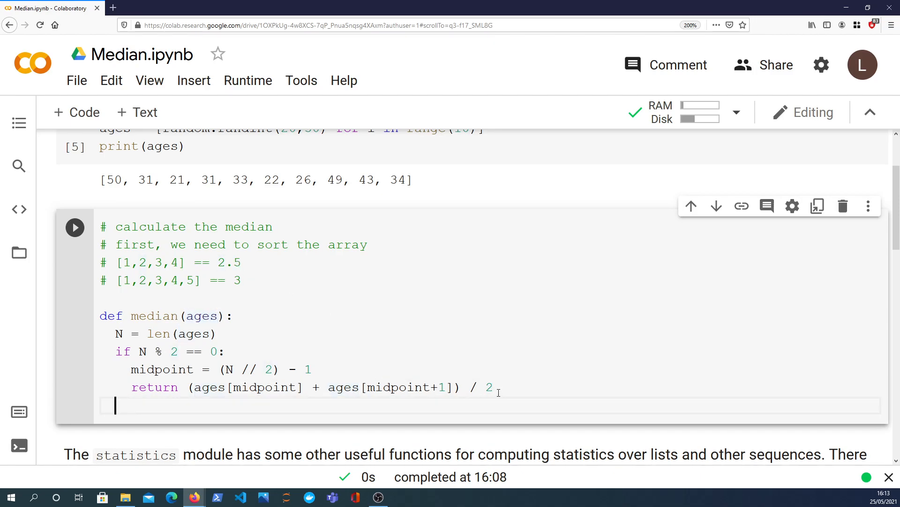
Step: Add an else branch setting element_index = N // 2
{"action": "type", "text": "else:"}
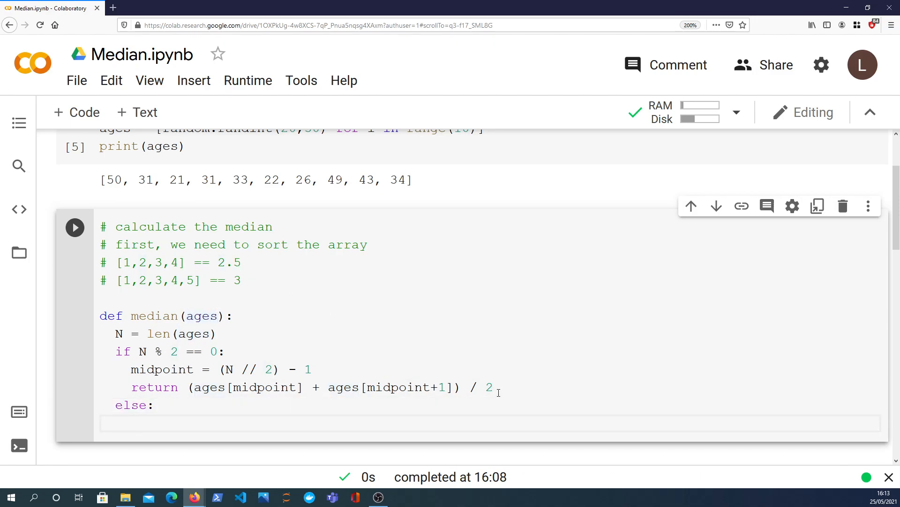
{"action": "type", "text": "element"}
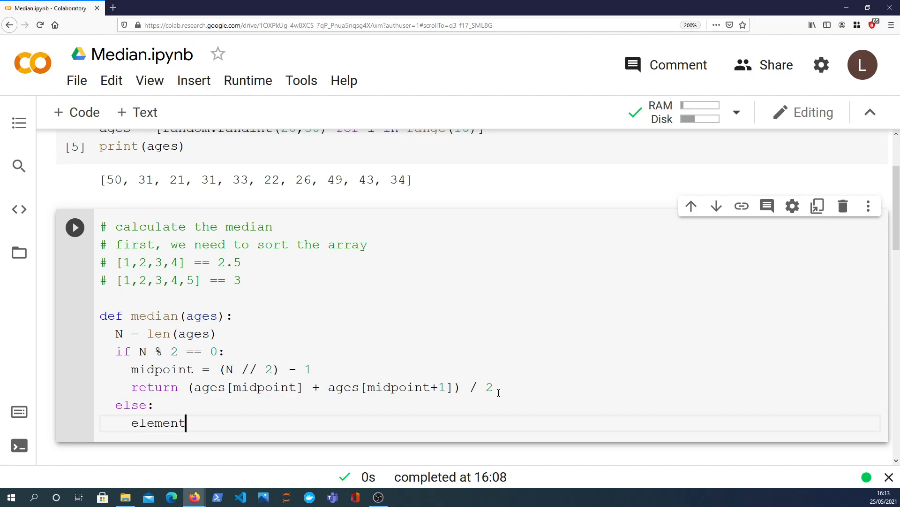
{"action": "type", "text": "="}
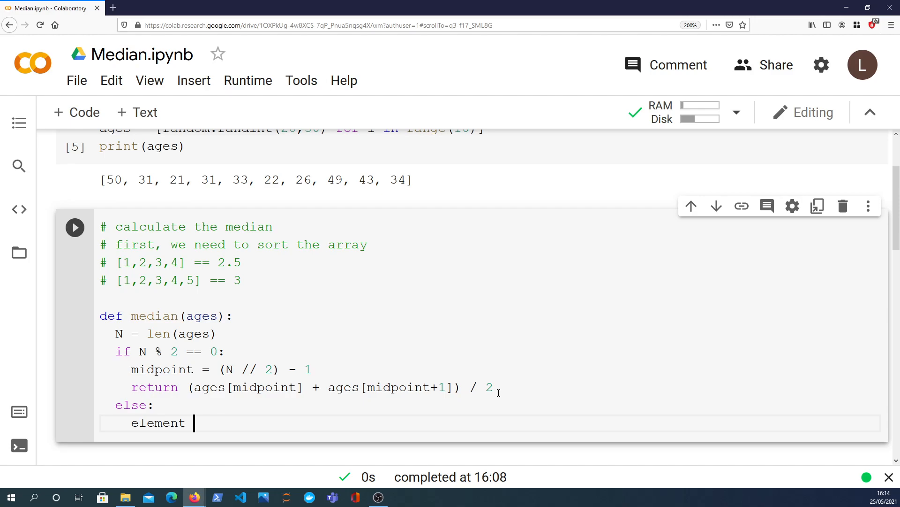
{"action": "type", "text": "="}
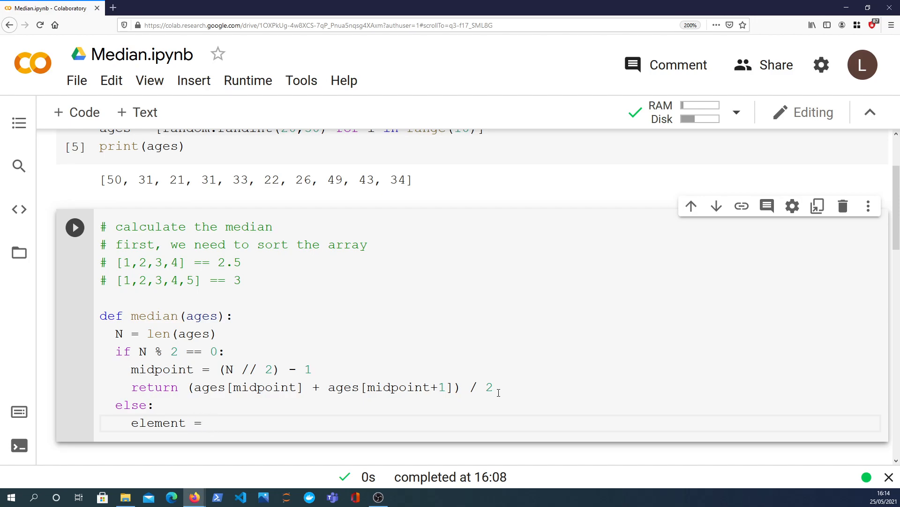
{"action": "type", "text": "_i"}
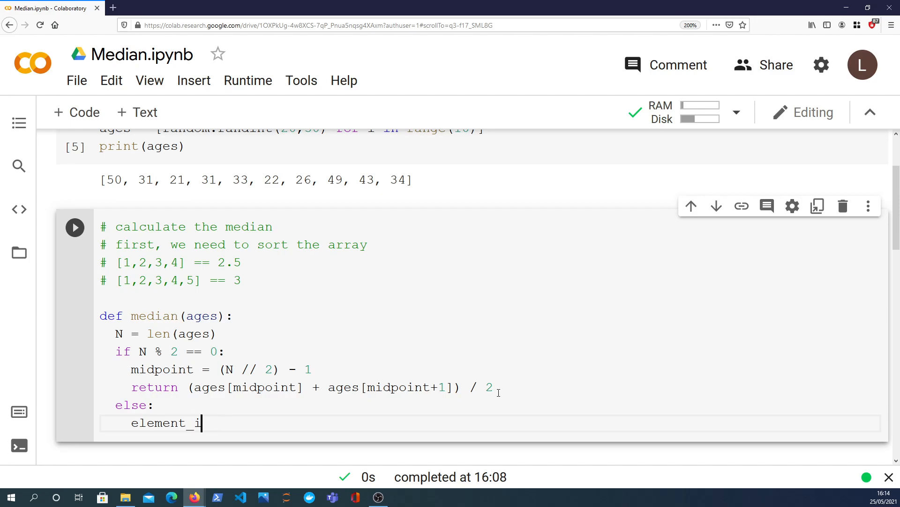
{"action": "type", "text": "ndex = N /"}
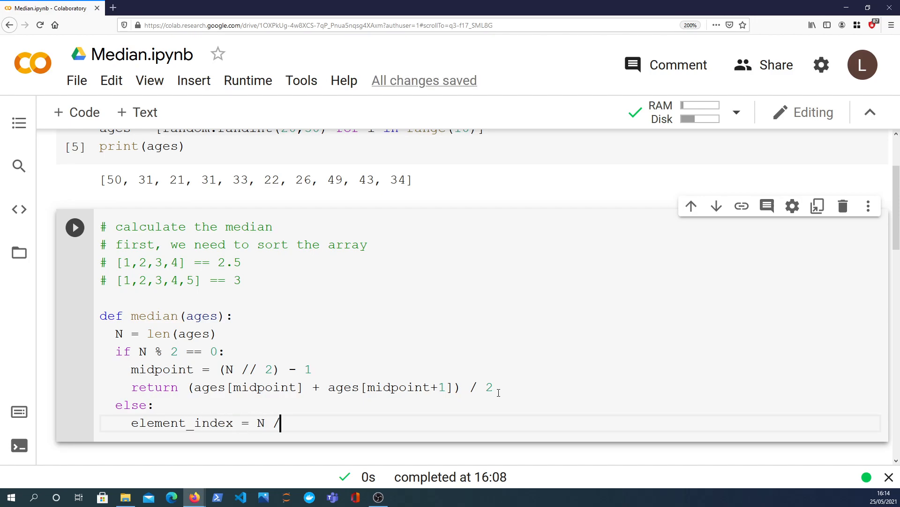
{"action": "type", "text": "/ 2"}
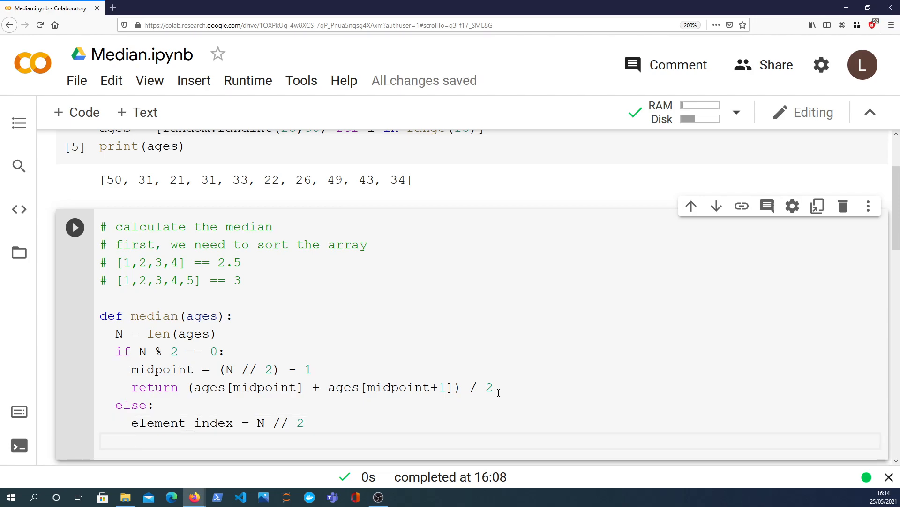
Step: Return ages[element_index] as the odd-length median
{"action": "type", "text": "return"}
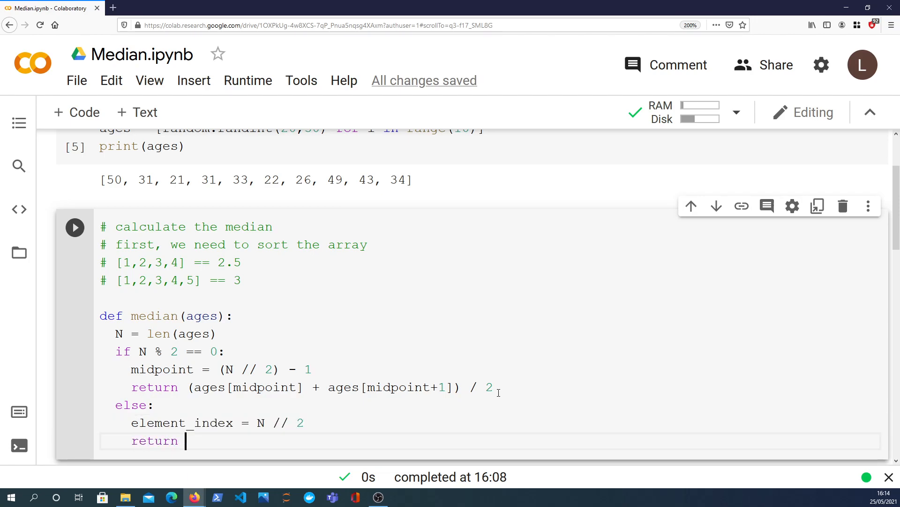
{"action": "type", "text": "ages[element_index"}
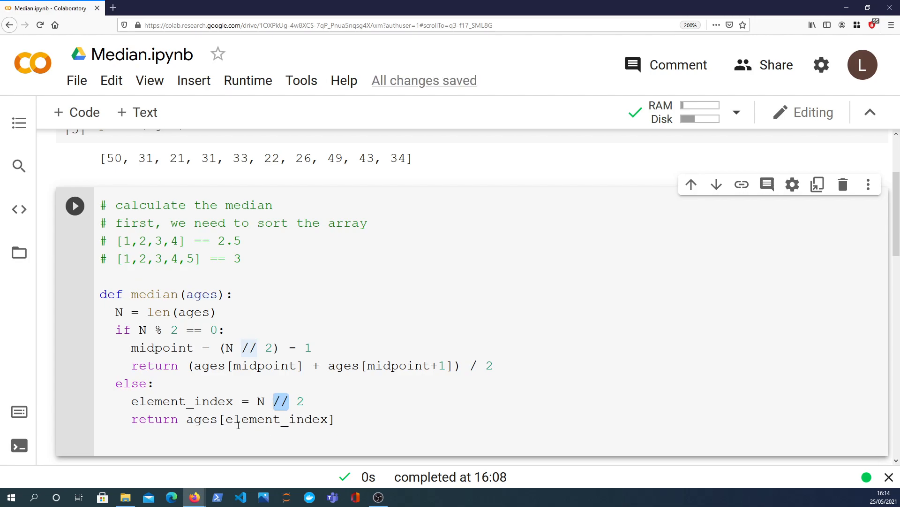
{"action": "double_click", "coordinate": [278, 418]}
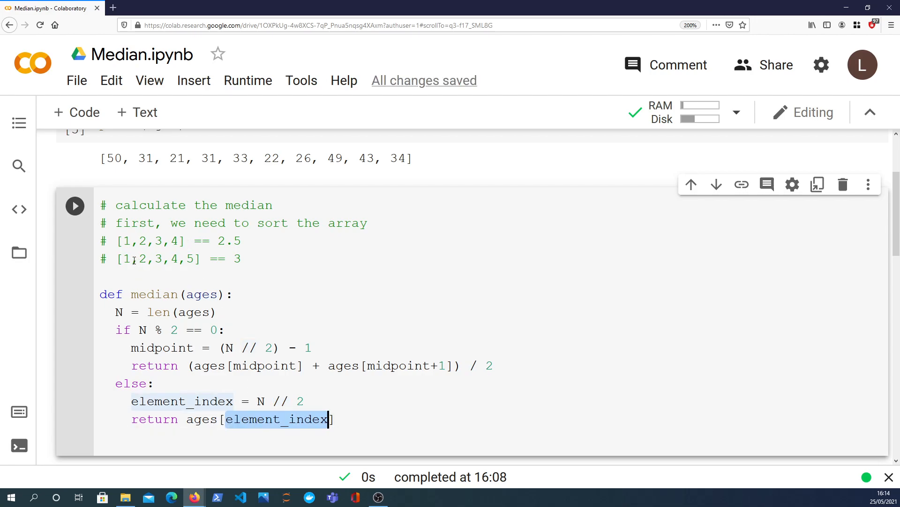
Step: Below the function, assign ages_sorted = sorted(ages), display ages_sorted and run the cell
{"action": "left_click", "coordinate": [162, 259]}
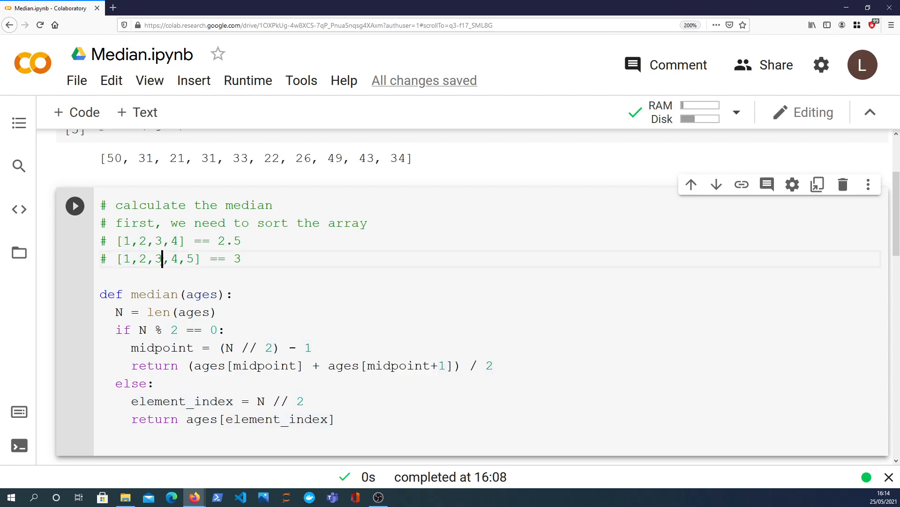
{"action": "double_click", "coordinate": [236, 259]}
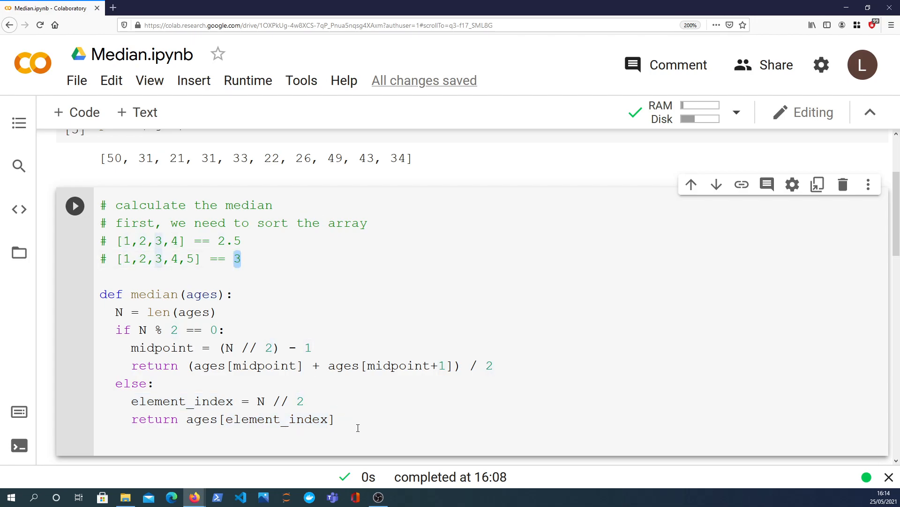
{"action": "type", "text": "ag"}
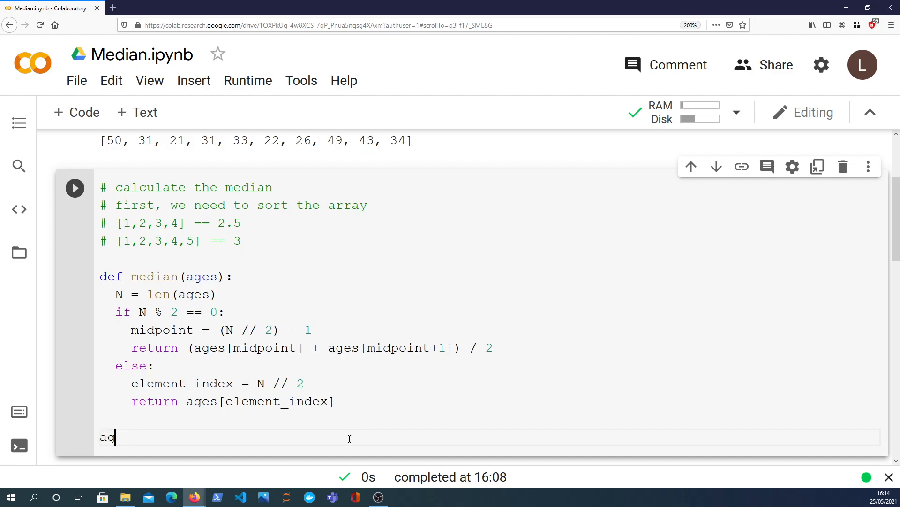
{"action": "type", "text": "es"}
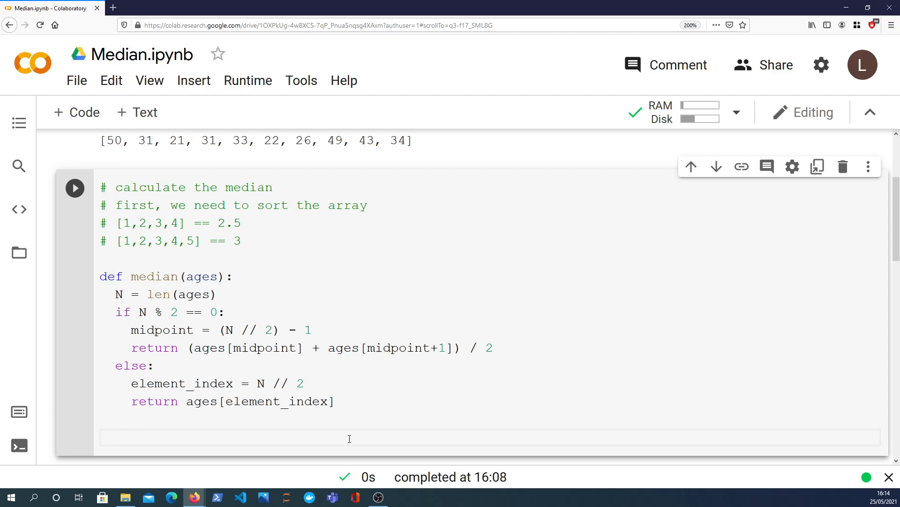
{"action": "mouse_move", "coordinate": [341, 448]}
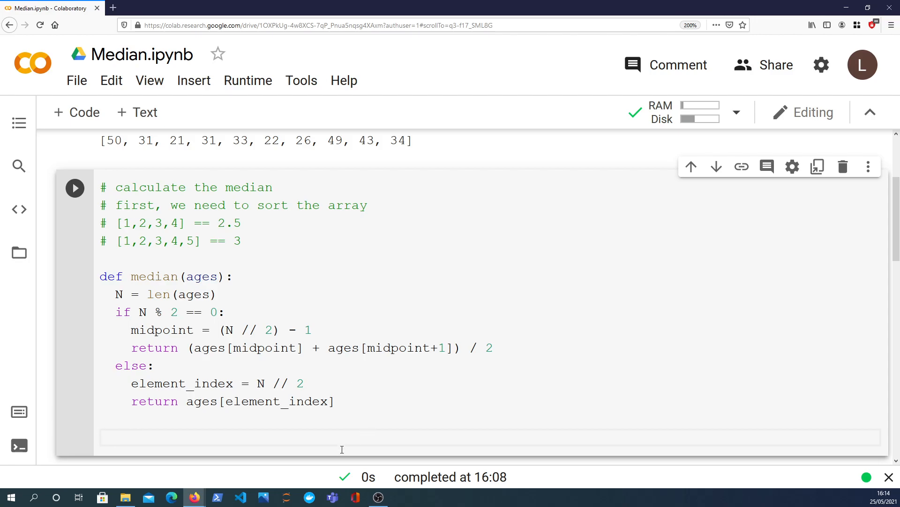
{"action": "type", "text": "a"}
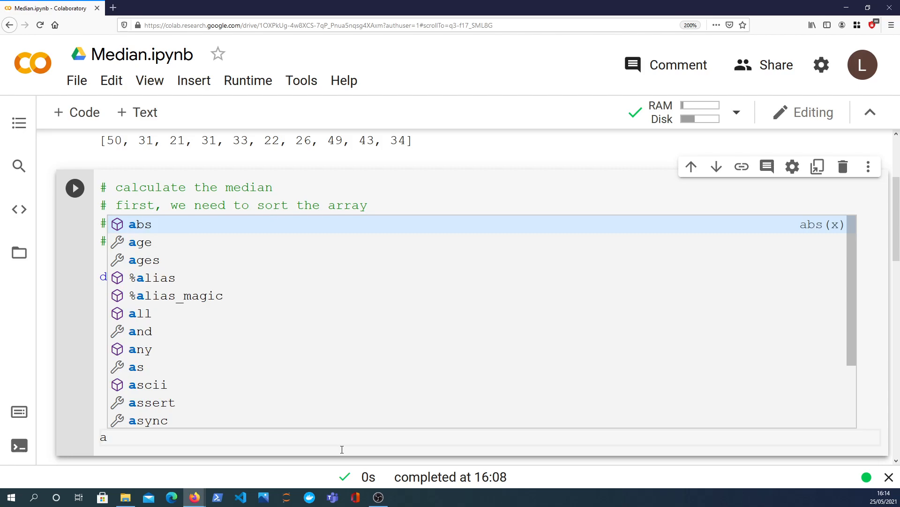
{"action": "type", "text": "ges_sorted"}
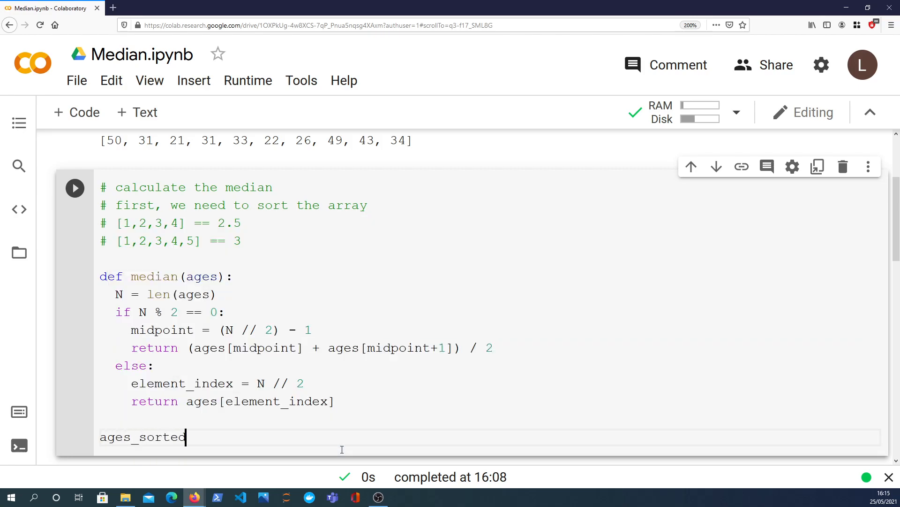
{"action": "type", "text": "= sorted"}
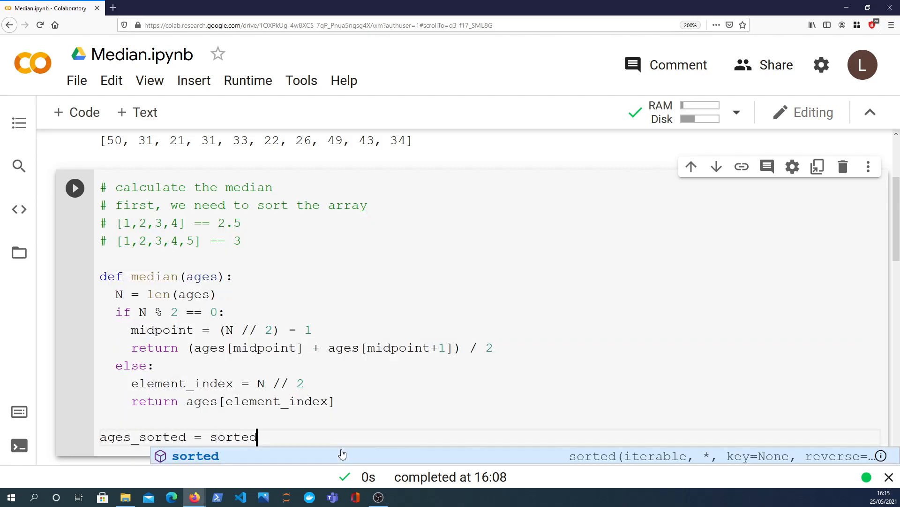
{"action": "type", "text": "(ages"}
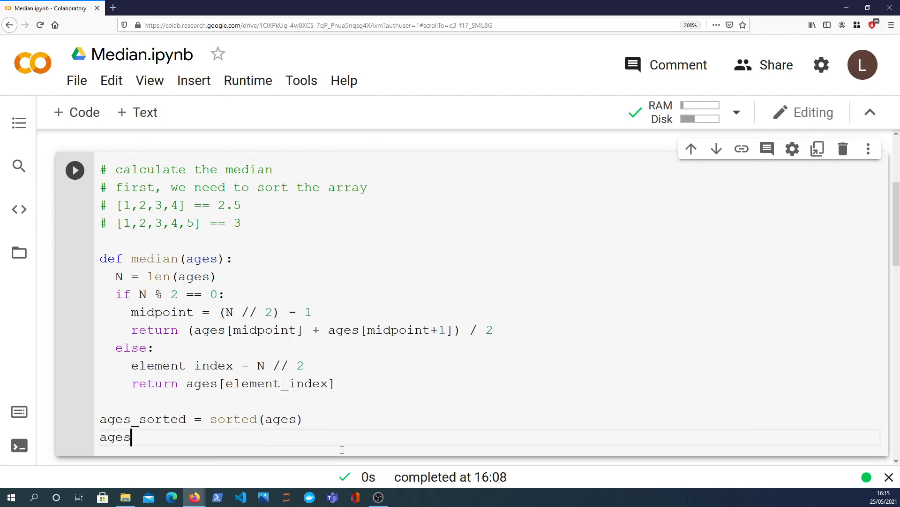
{"action": "type", "text": "_sorted"}
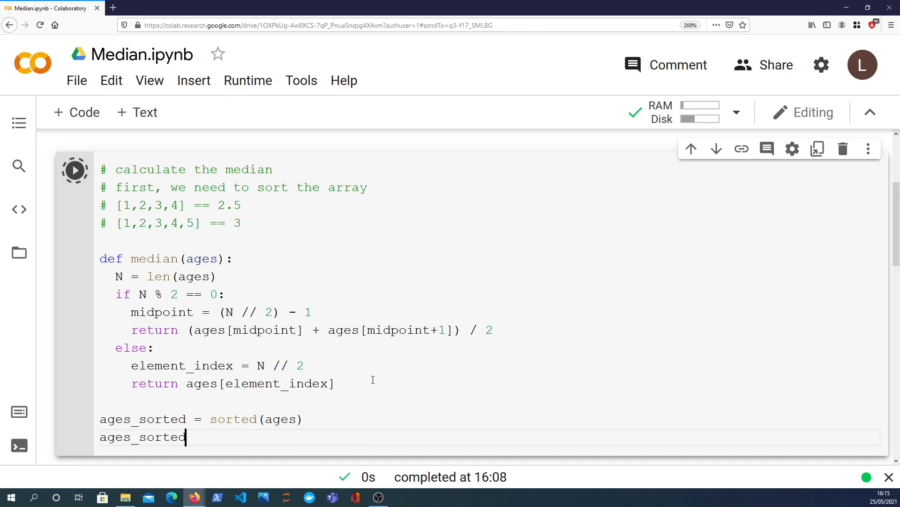
Step: Scroll through the cell to review the printed sorted ages and the median(ages_sorted) line
{"action": "scroll", "scroll_direction": "up", "scroll_amount": 3}
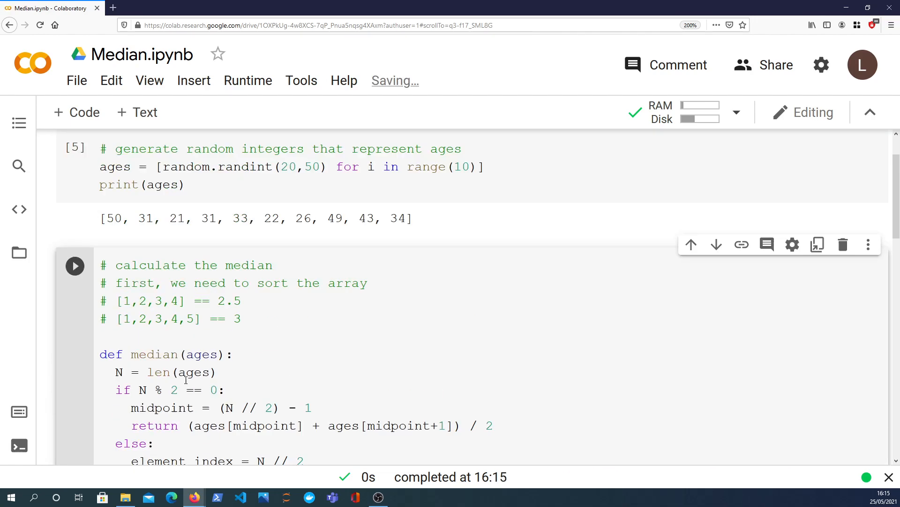
{"action": "scroll", "scroll_direction": "down", "scroll_amount": 3}
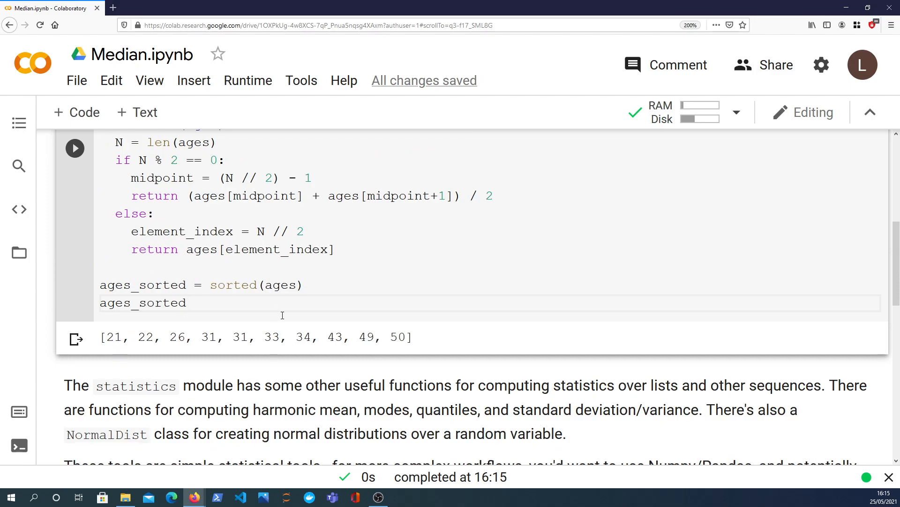
{"action": "scroll", "scroll_direction": "up", "scroll_amount": 3}
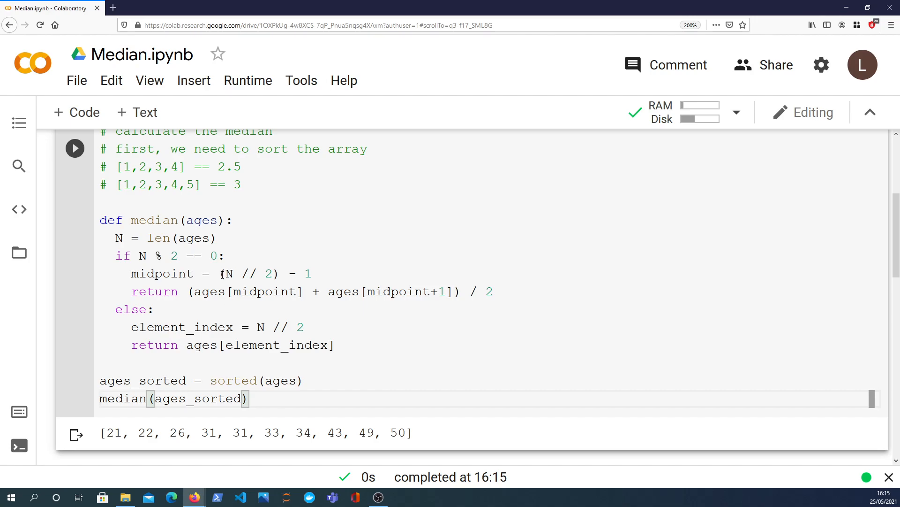
{"action": "mouse_move", "coordinate": [234, 423]}
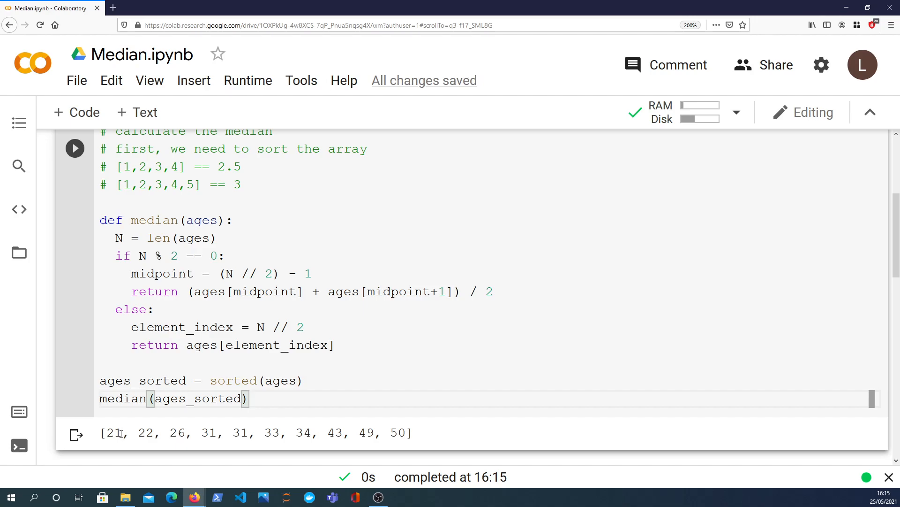
{"action": "mouse_move", "coordinate": [208, 428]}
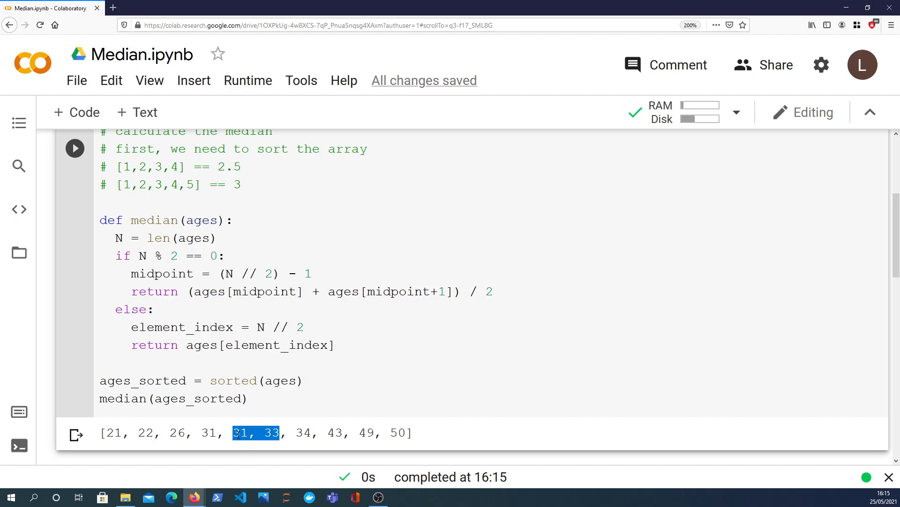
{"action": "mouse_move", "coordinate": [263, 439]}
{"action": "type", "text": "# "}
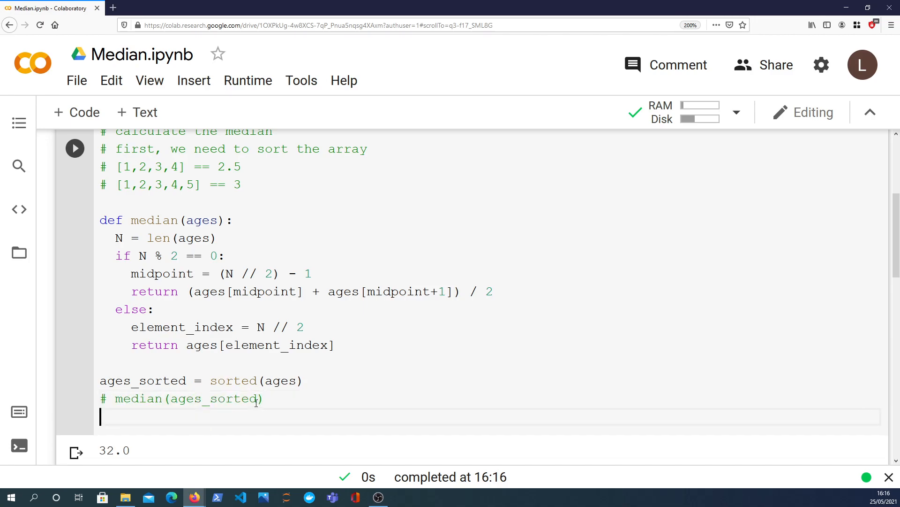
Step: Call median(ages_sorted[:-1]) on the nine-element trimmed list and run it to get 31
{"action": "type", "text": "median(ages_sorted[:"}
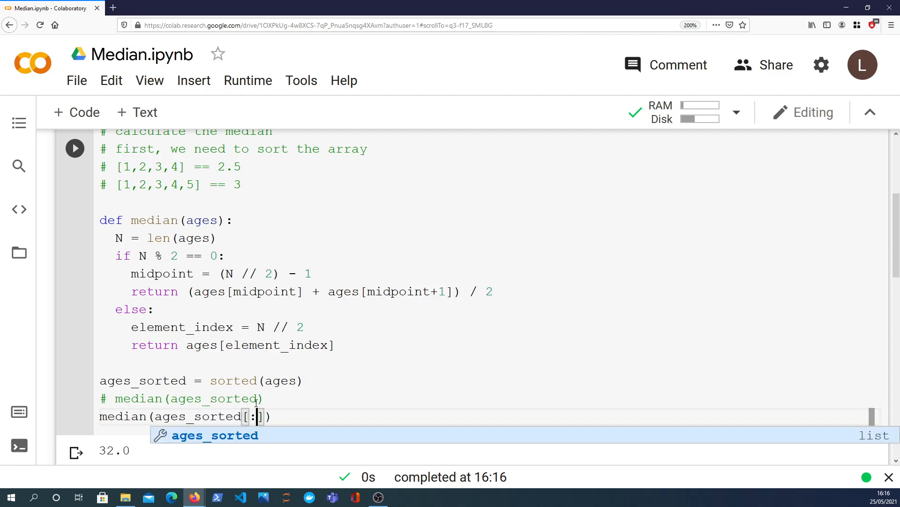
{"action": "type", "text": "-1"}
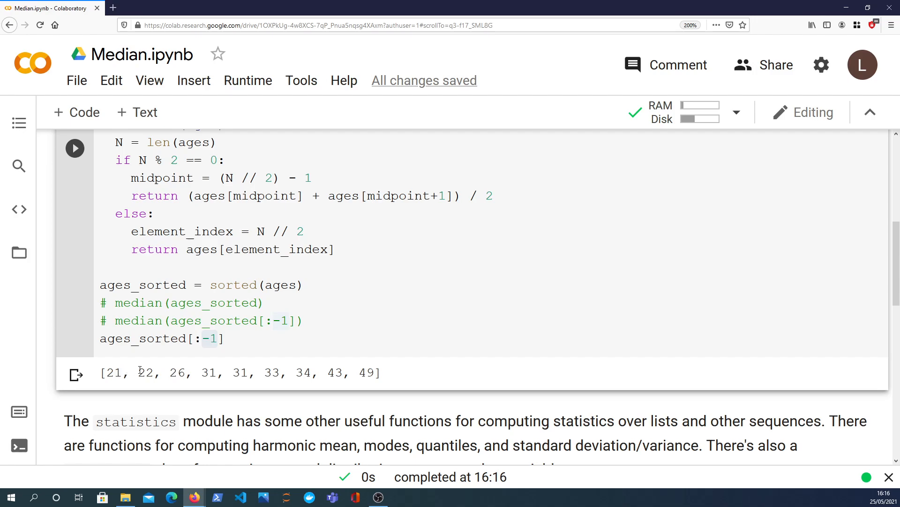
{"action": "mouse_move", "coordinate": [244, 372]}
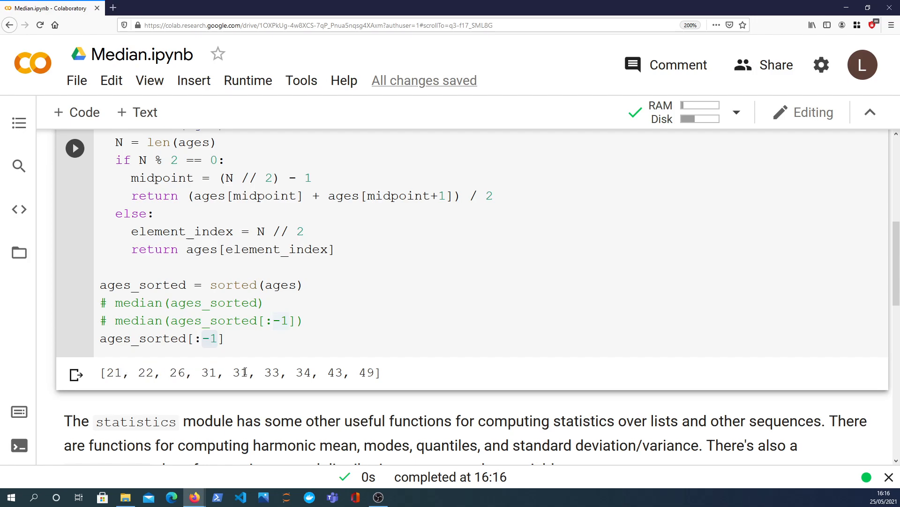
{"action": "double_click", "coordinate": [240, 372]}
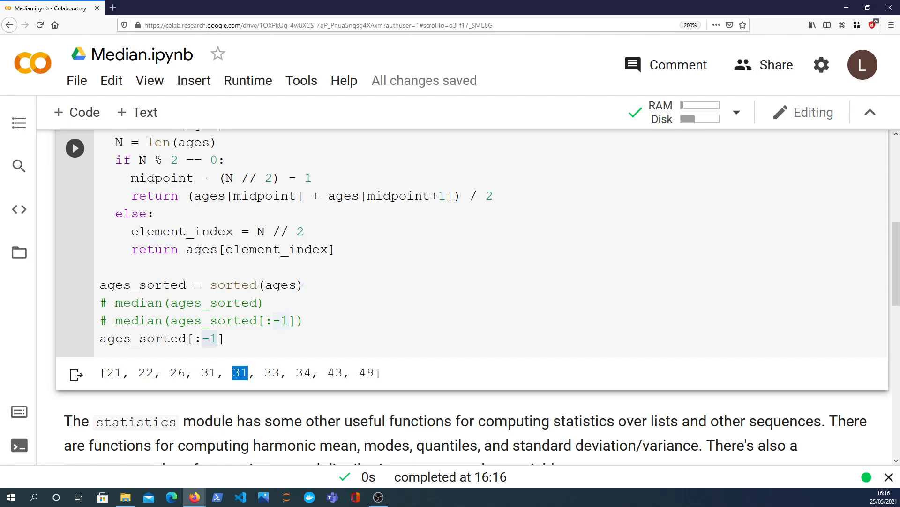
{"action": "left_click", "coordinate": [262, 338]}
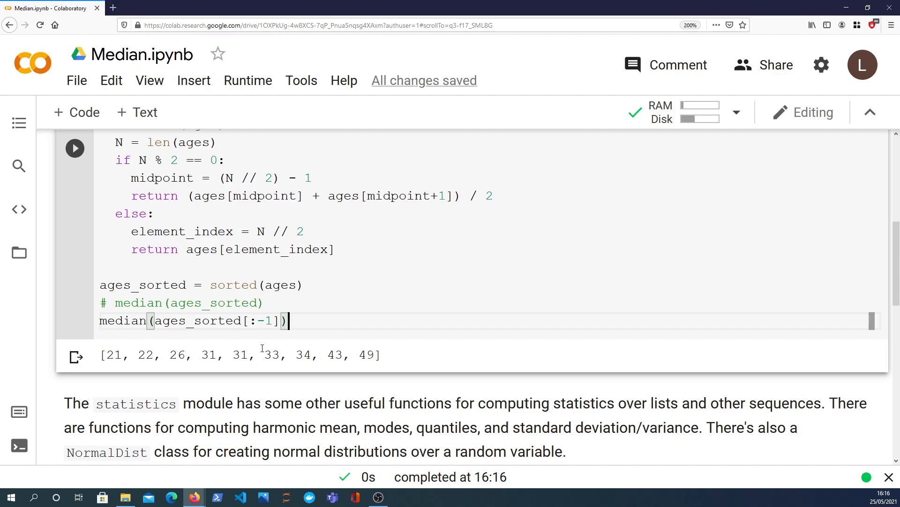
{"action": "left_click", "coordinate": [74, 148]}
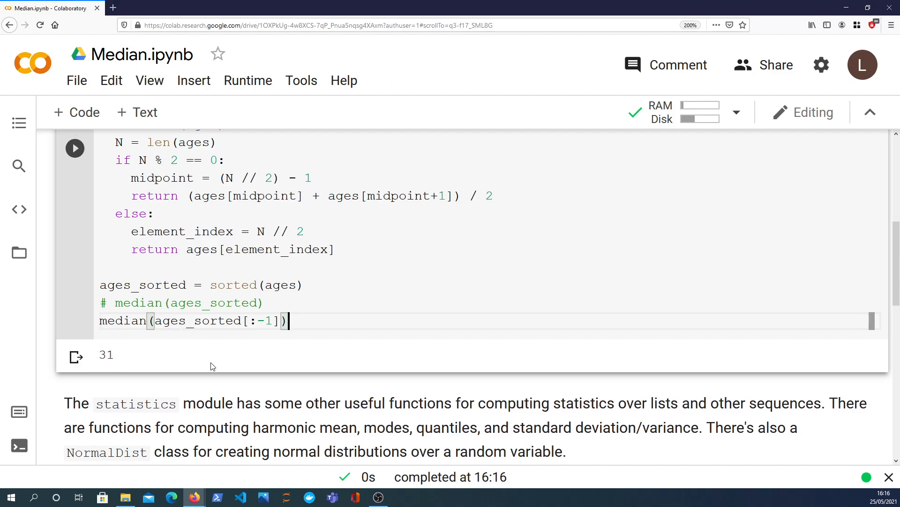
{"action": "scroll", "scroll_direction": "down", "scroll_amount": 3}
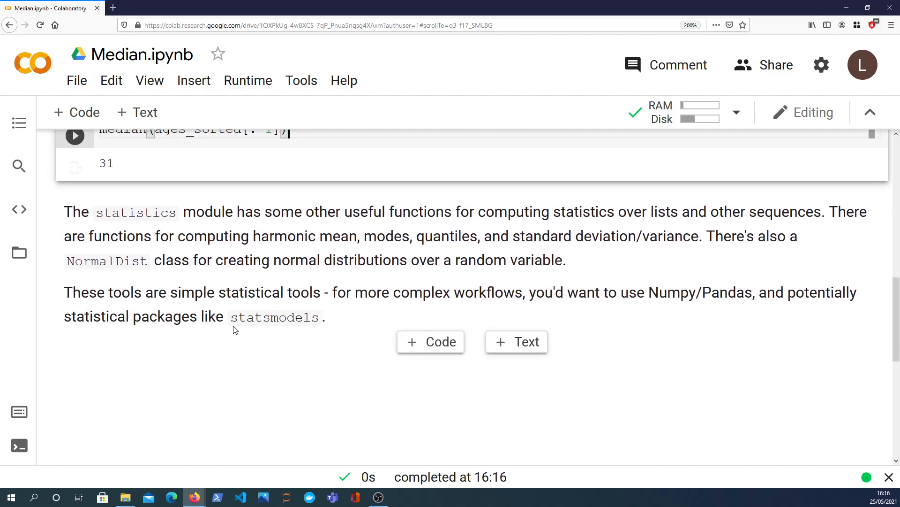
{"action": "scroll", "scroll_direction": "up", "scroll_amount": 3}
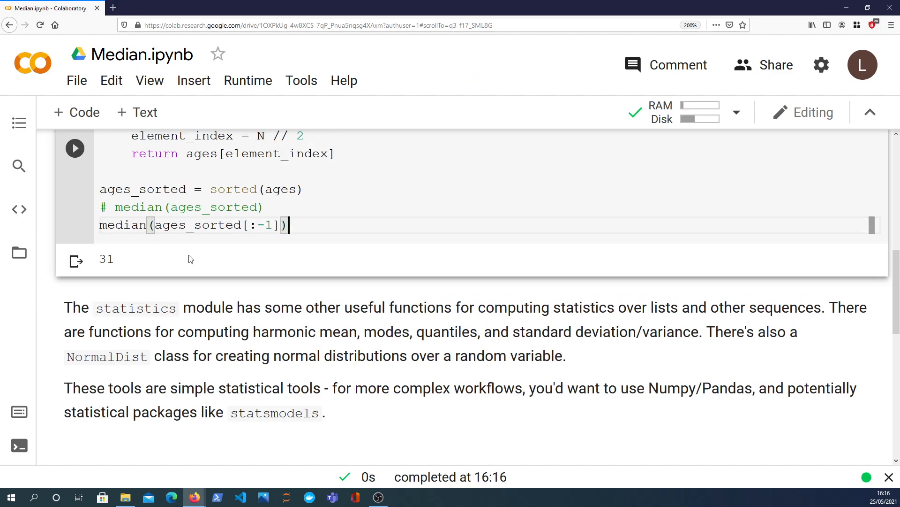
Step: In a new cell, import statistics and run statistics.median(ages), giving 32.0
{"action": "scroll", "scroll_direction": "up", "scroll_amount": 3}
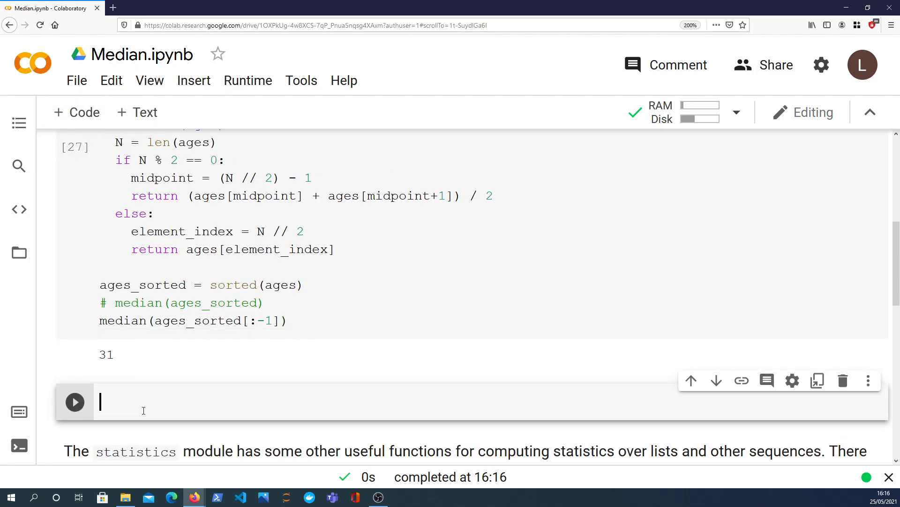
{"action": "type", "text": "import statistics"}
{"action": "type", "text": "statistics.median(ages)"}
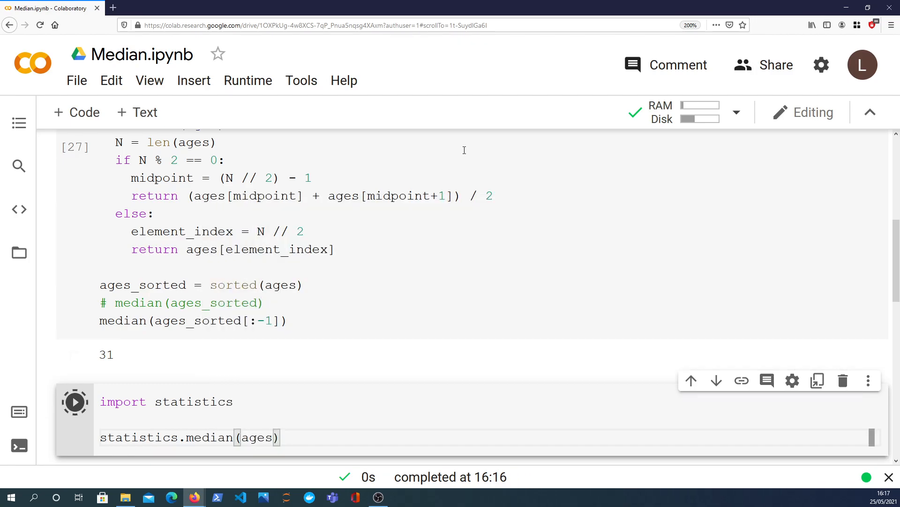
{"action": "left_click", "coordinate": [75, 401]}
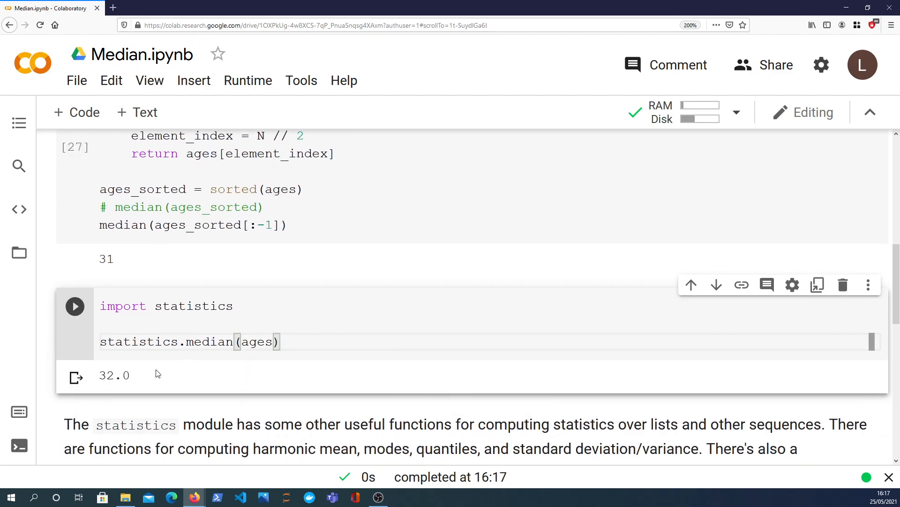
{"action": "double_click", "coordinate": [114, 376]}
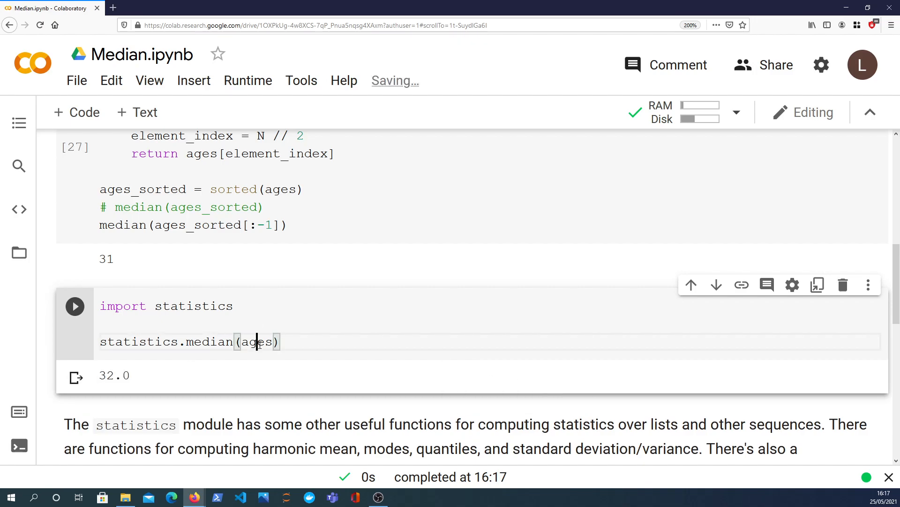
Step: Change the argument to ages_sorted[:-1] and rerun statistics.median, giving 31
{"action": "scroll", "scroll_direction": "up", "scroll_amount": 3}
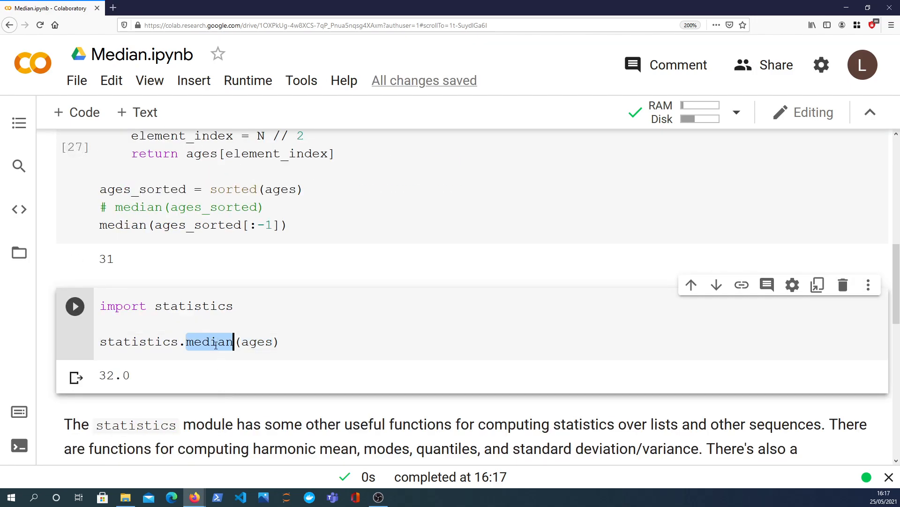
{"action": "mouse_move", "coordinate": [251, 356]}
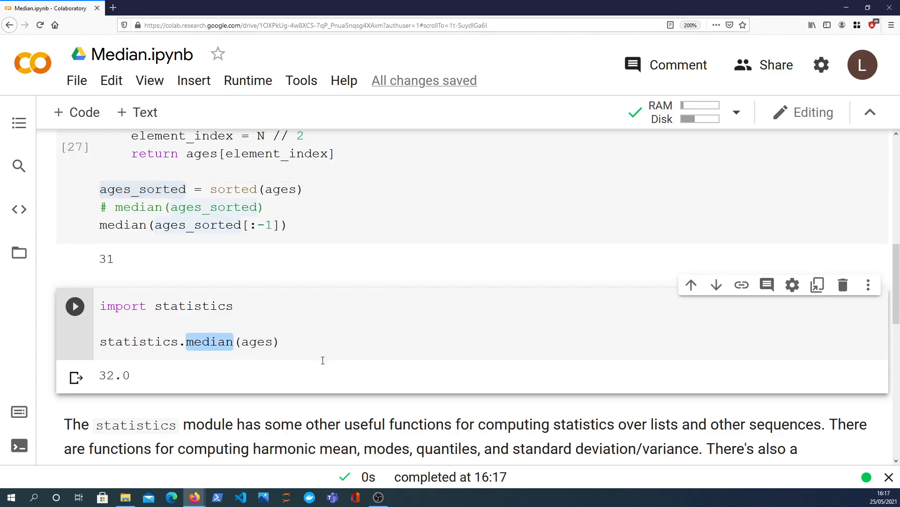
{"action": "left_click", "coordinate": [275, 341]}
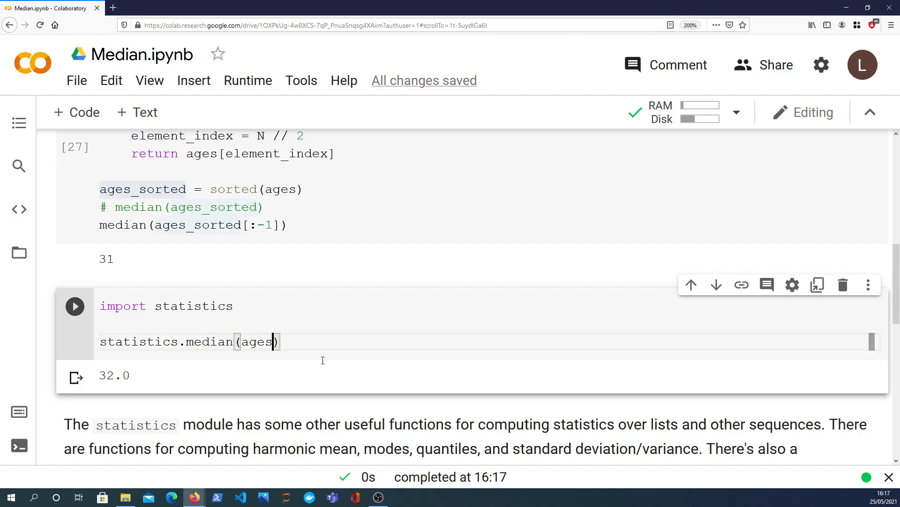
{"action": "type", "text": "[:-1]"}
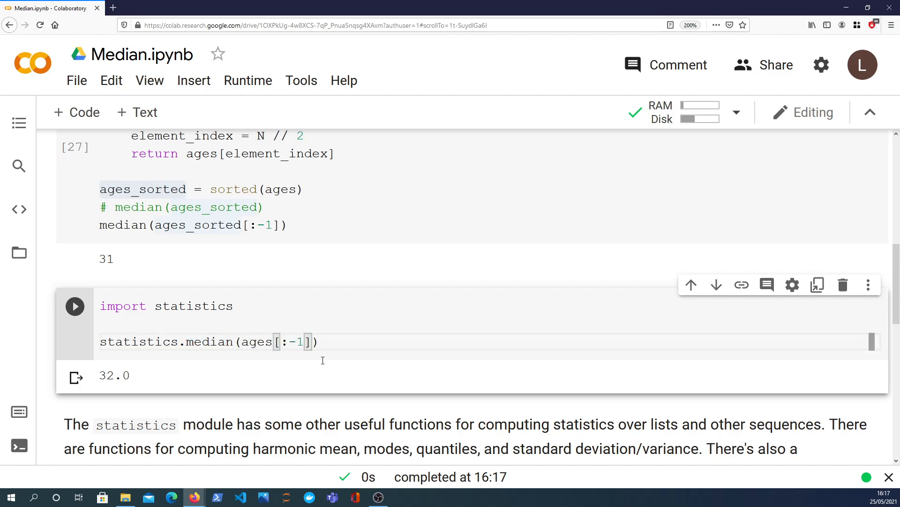
{"action": "key", "text": "Backspace"}
{"action": "type", "text": "_sorted"}
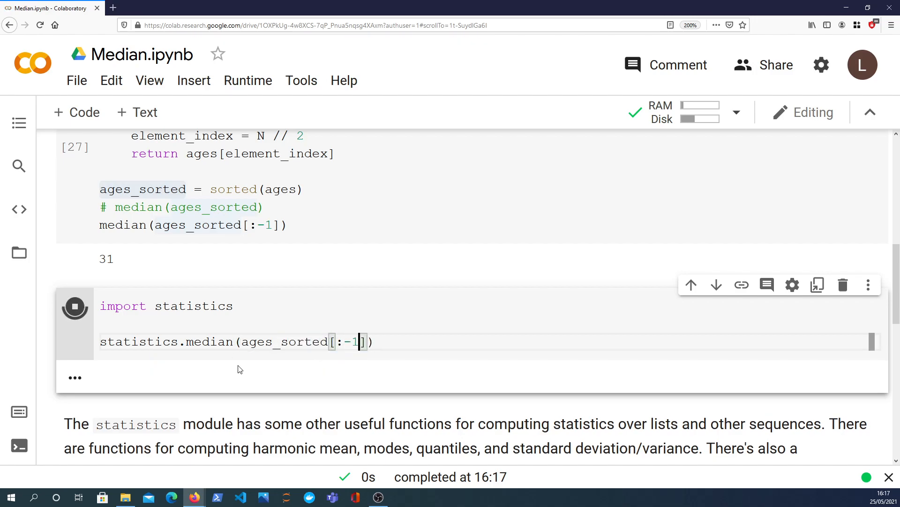
{"action": "left_click", "coordinate": [75, 306]}
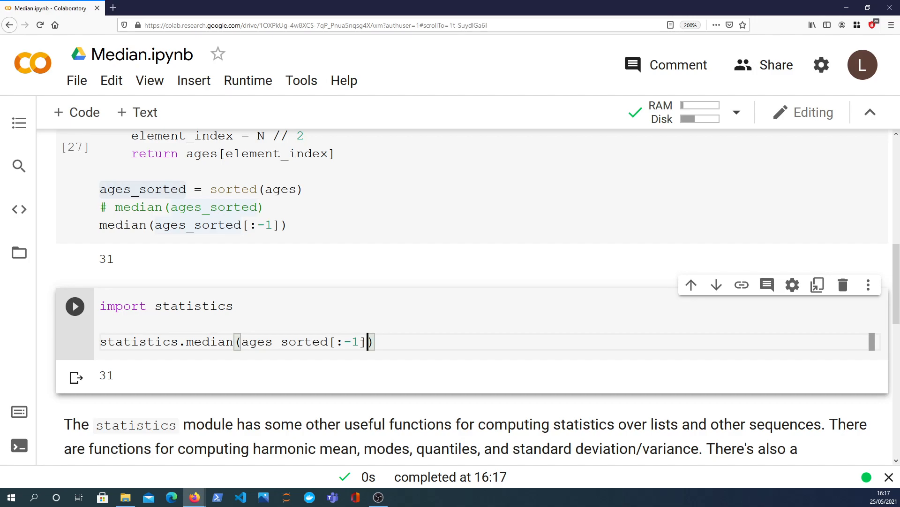
{"action": "scroll", "scroll_direction": "down", "scroll_amount": 3}
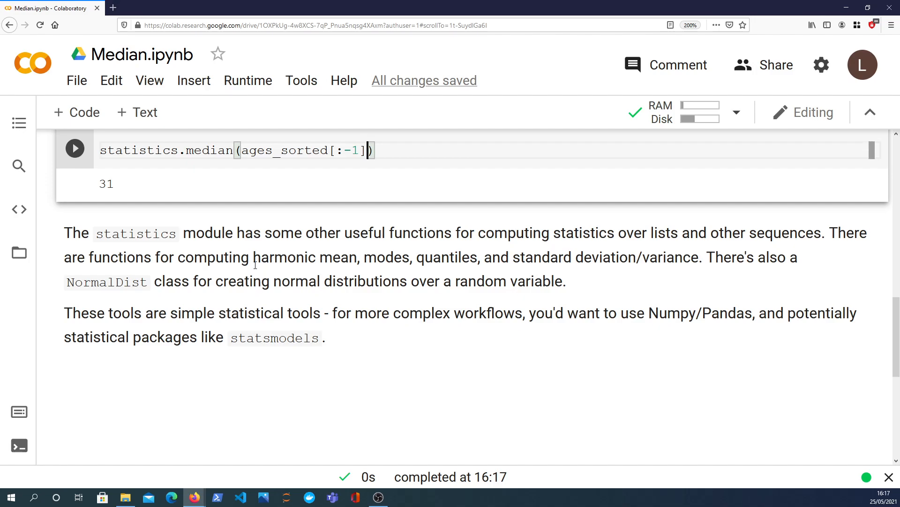
{"action": "mouse_move", "coordinate": [338, 263]}
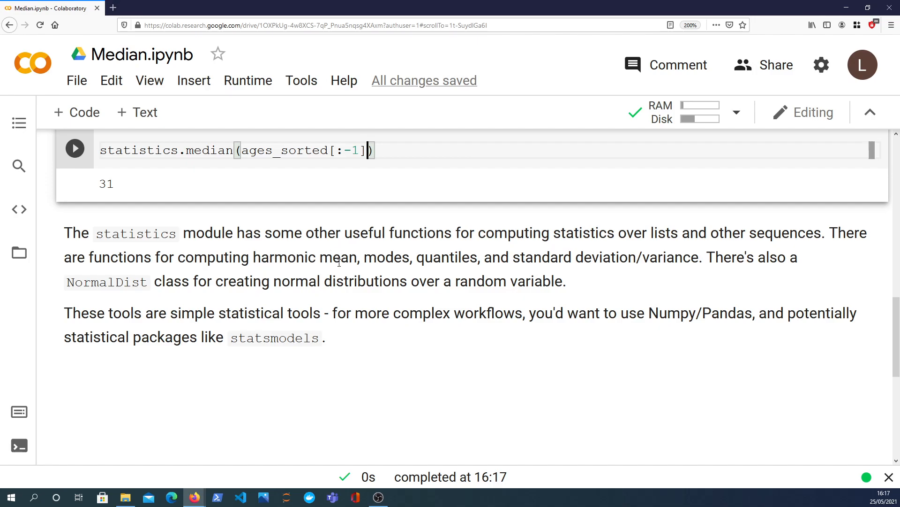
{"action": "mouse_move", "coordinate": [695, 256]}
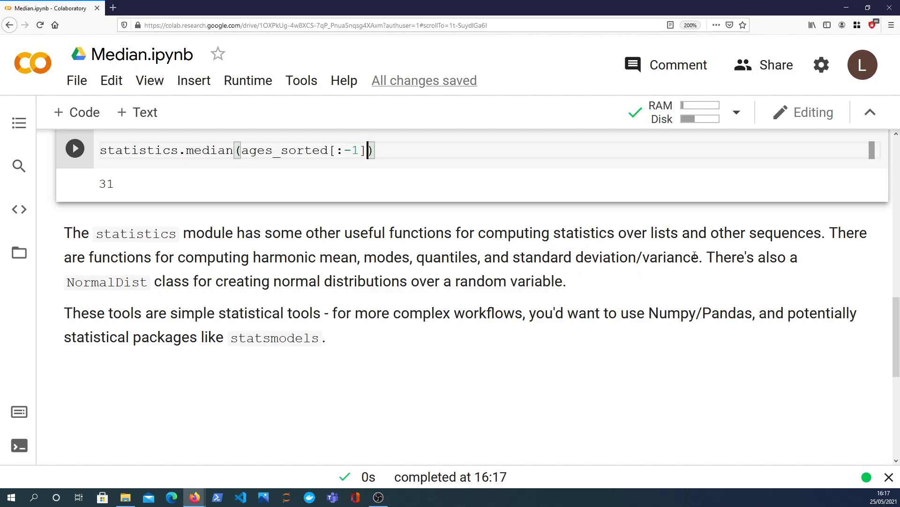
{"action": "mouse_move", "coordinate": [676, 303]}
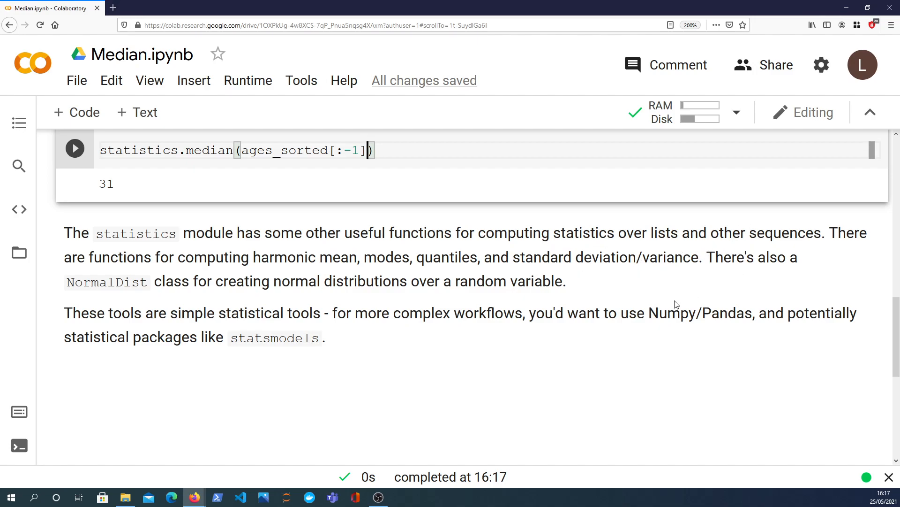
{"action": "mouse_move", "coordinate": [391, 263]}
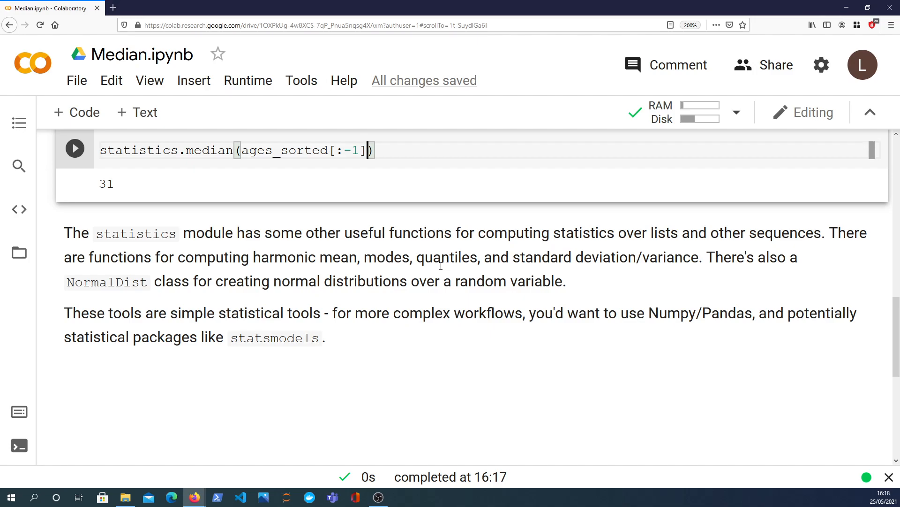
{"action": "mouse_move", "coordinate": [470, 258]}
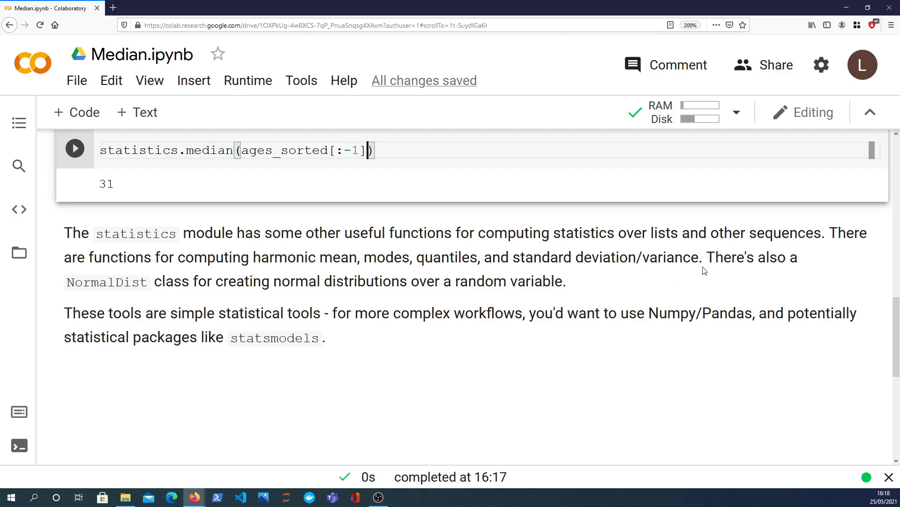
{"action": "mouse_move", "coordinate": [129, 290]}
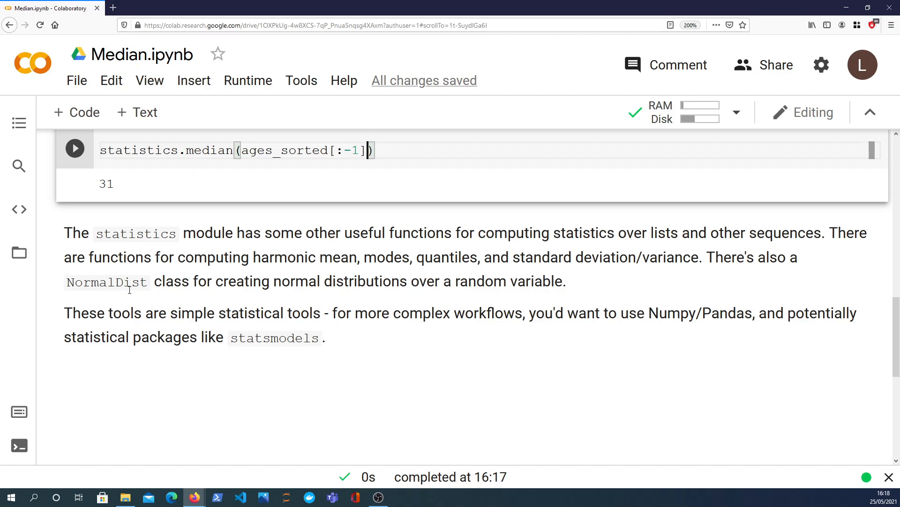
{"action": "mouse_move", "coordinate": [234, 299]}
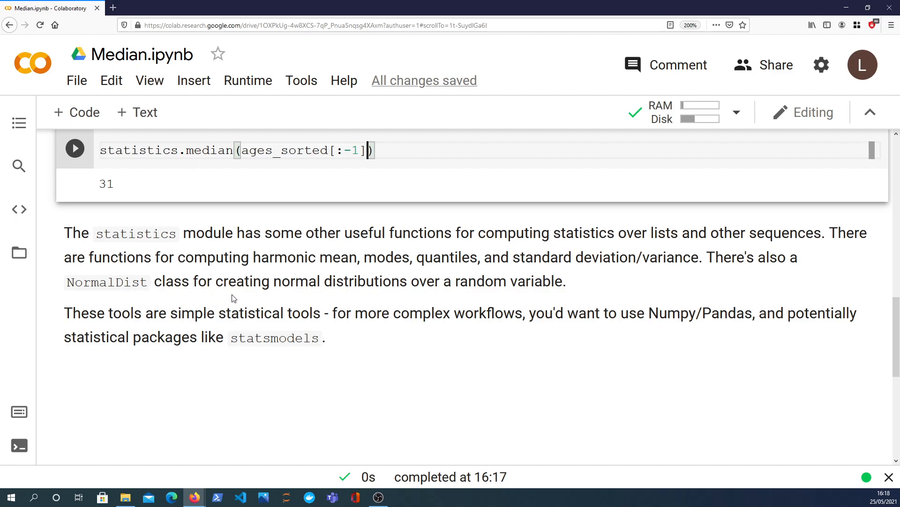
{"action": "mouse_move", "coordinate": [399, 320]}
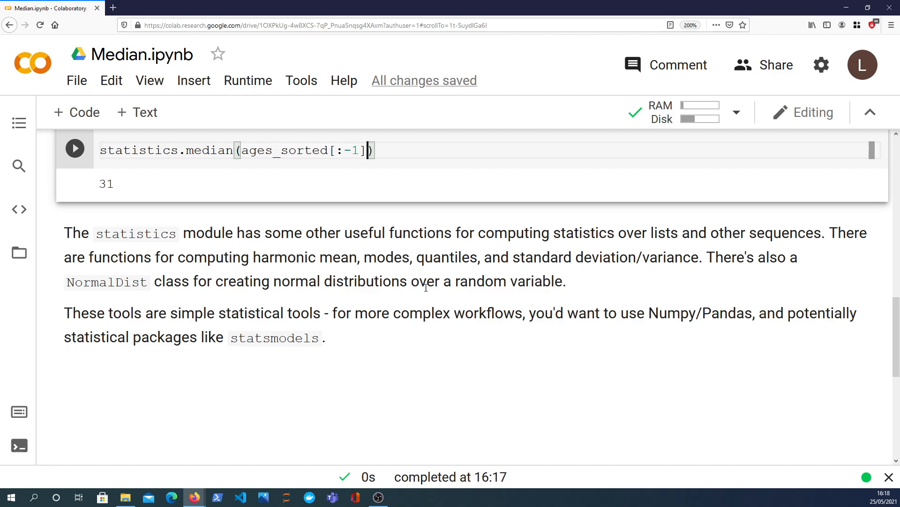
{"action": "mouse_move", "coordinate": [425, 287]}
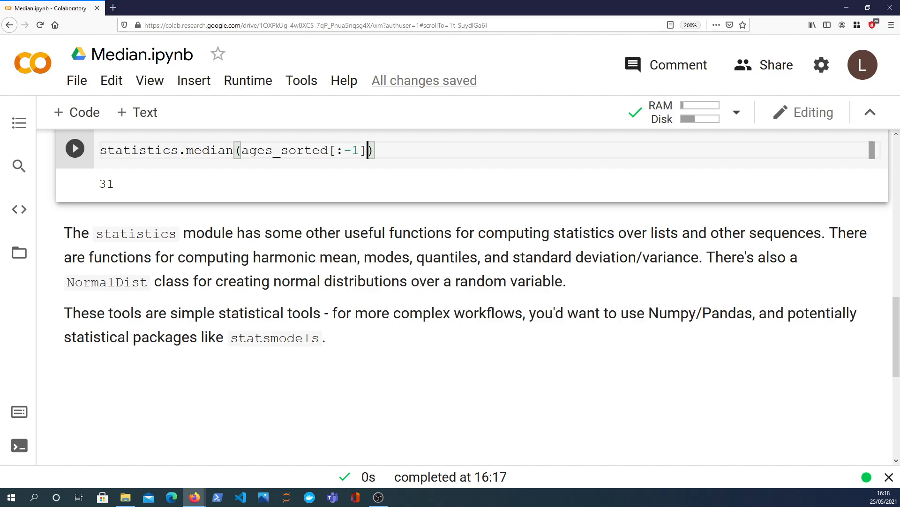